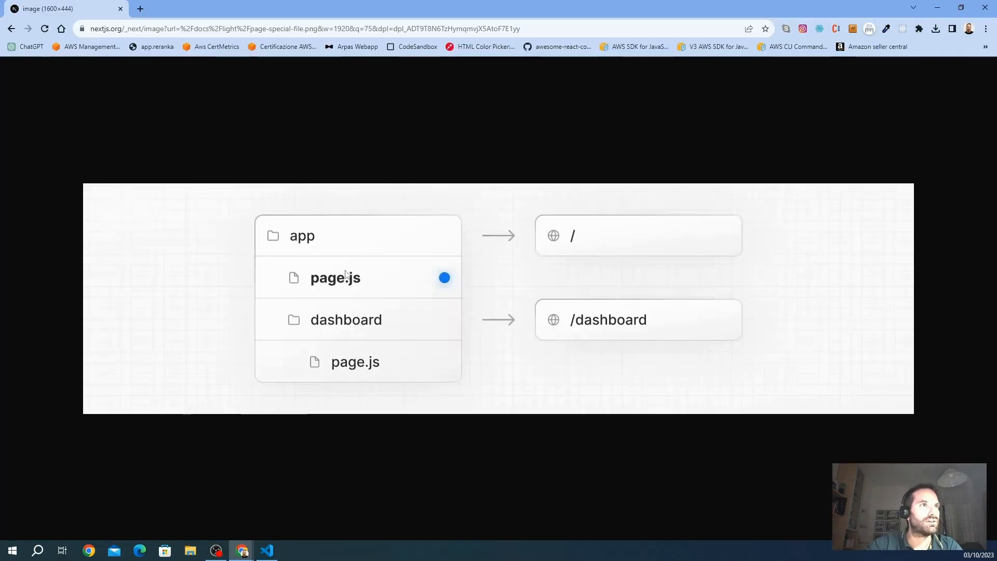
{"action": "mouse_move", "coordinate": [351, 299]}
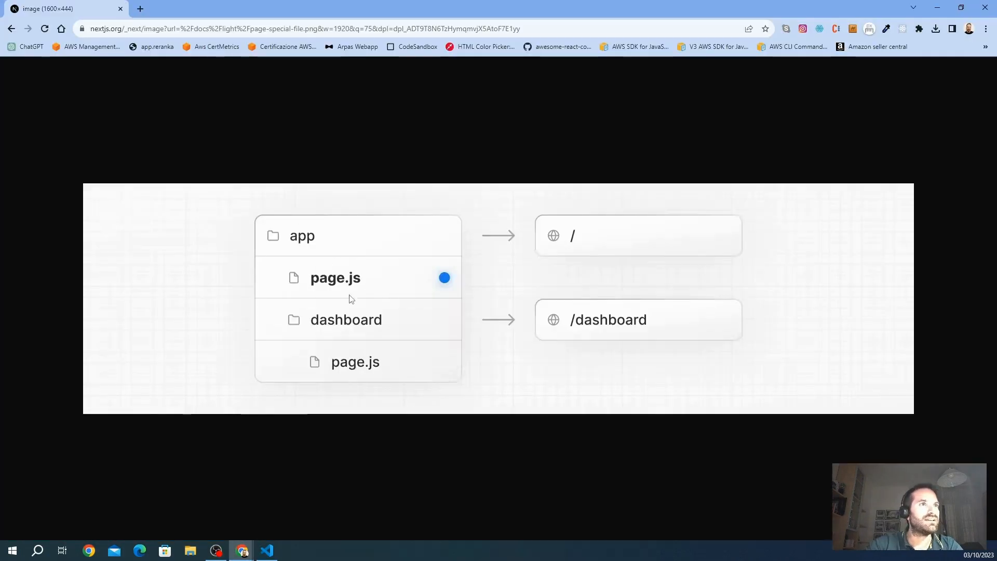
{"action": "mouse_move", "coordinate": [323, 268]}
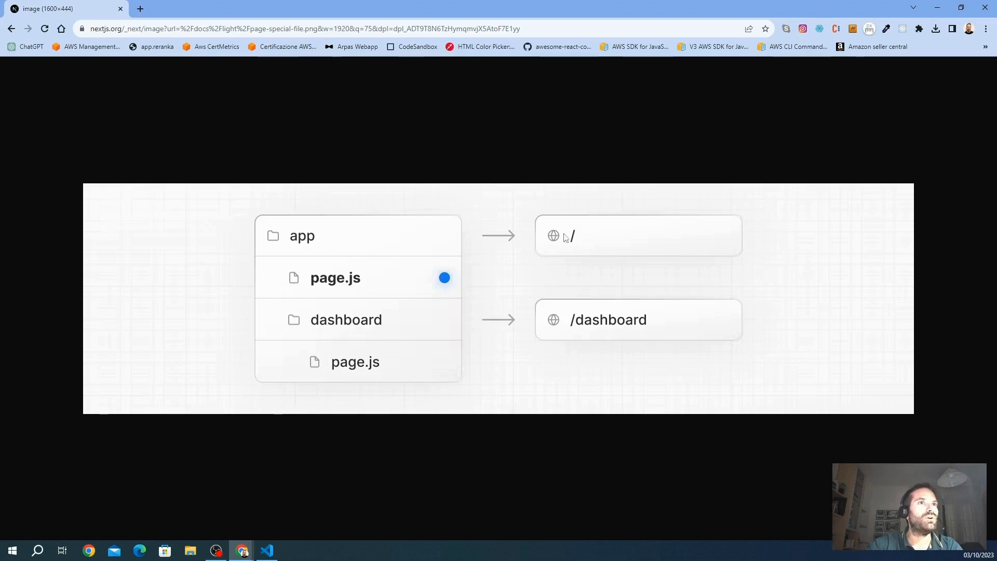
{"action": "mouse_move", "coordinate": [336, 289]}
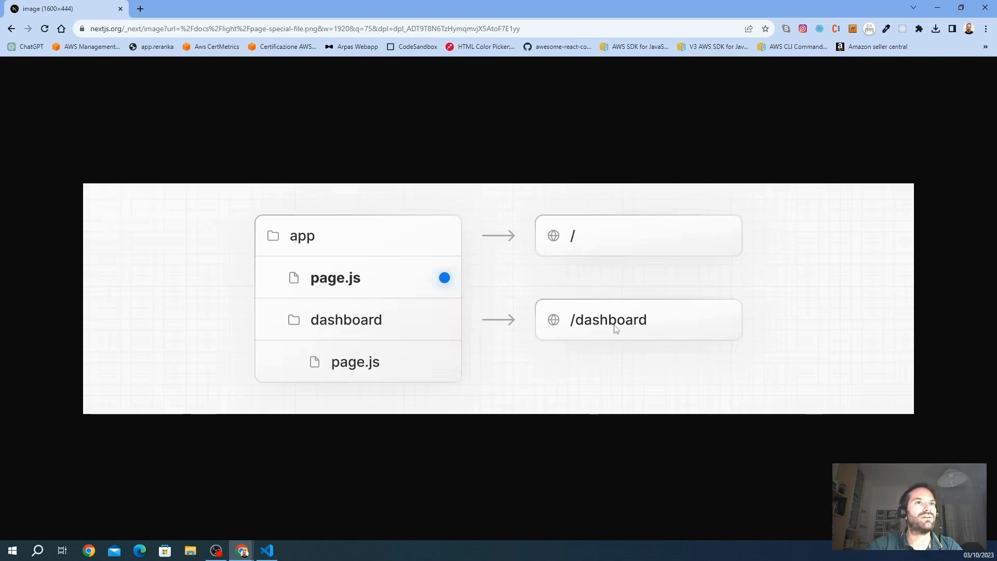
{"action": "mouse_move", "coordinate": [544, 333]}
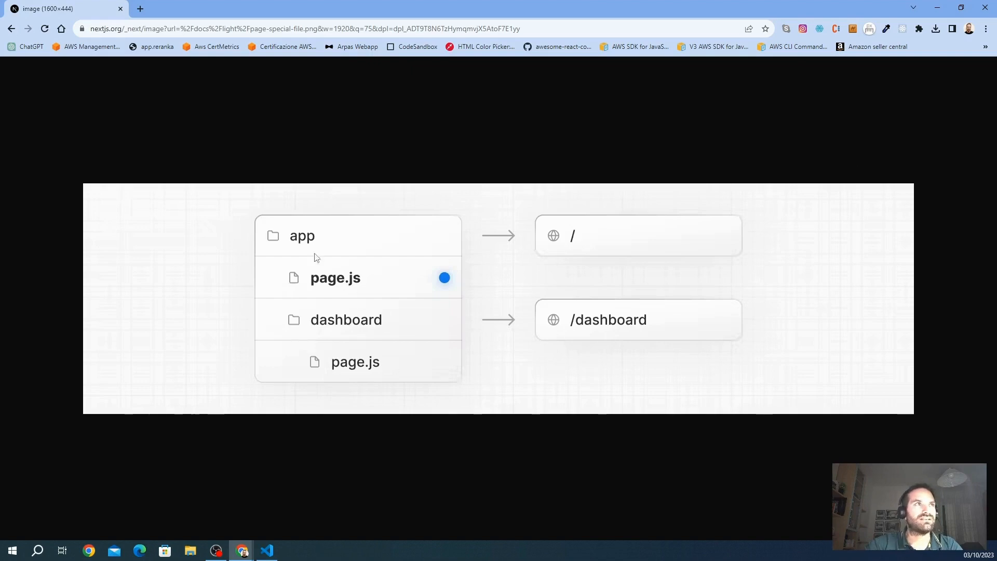
Step: Switch from the Chrome routing diagram back to VS Code with layout.tsx open
{"action": "left_click", "coordinate": [267, 550]}
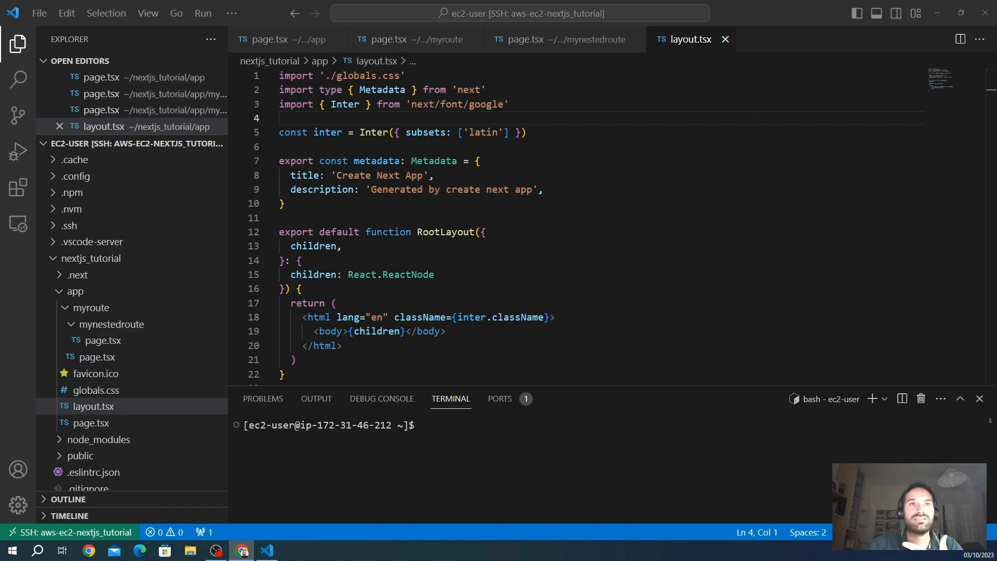
Step: Show page.tsx under app/myroute/mynestedroute with its MyNestedRoute welcome component
{"action": "scroll", "scroll_direction": "down", "scroll_amount": 3}
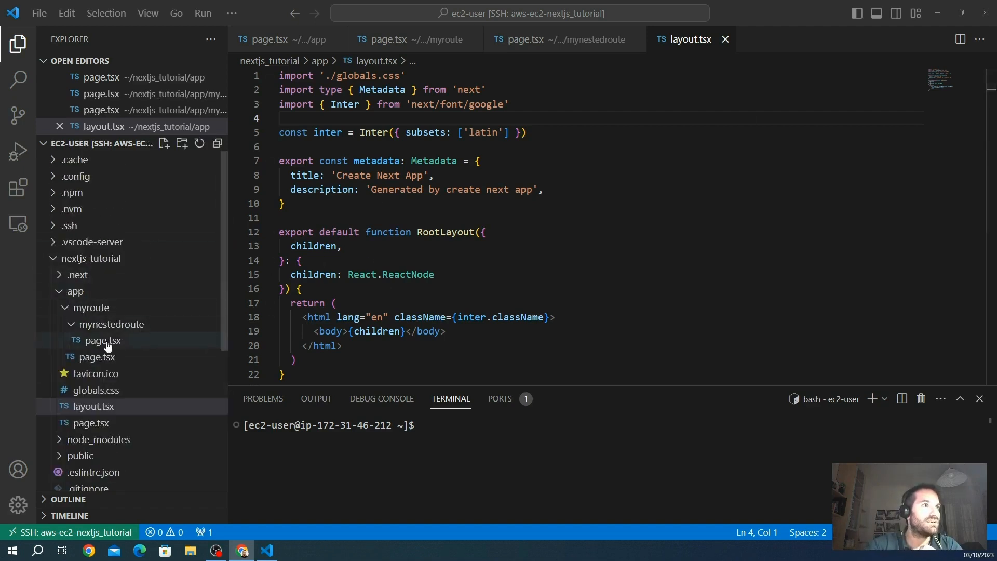
{"action": "left_click", "coordinate": [101, 340]}
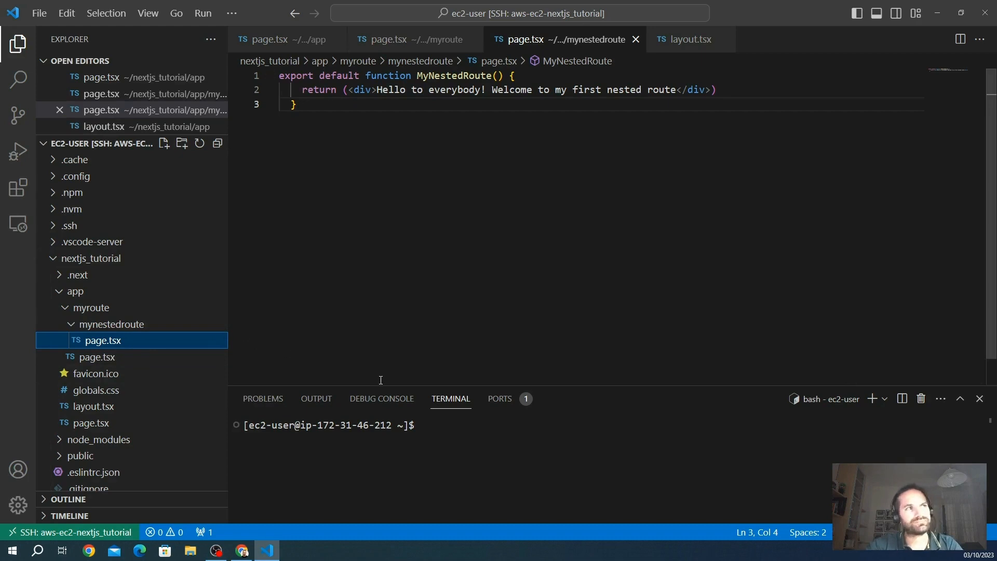
{"action": "mouse_move", "coordinate": [439, 227]}
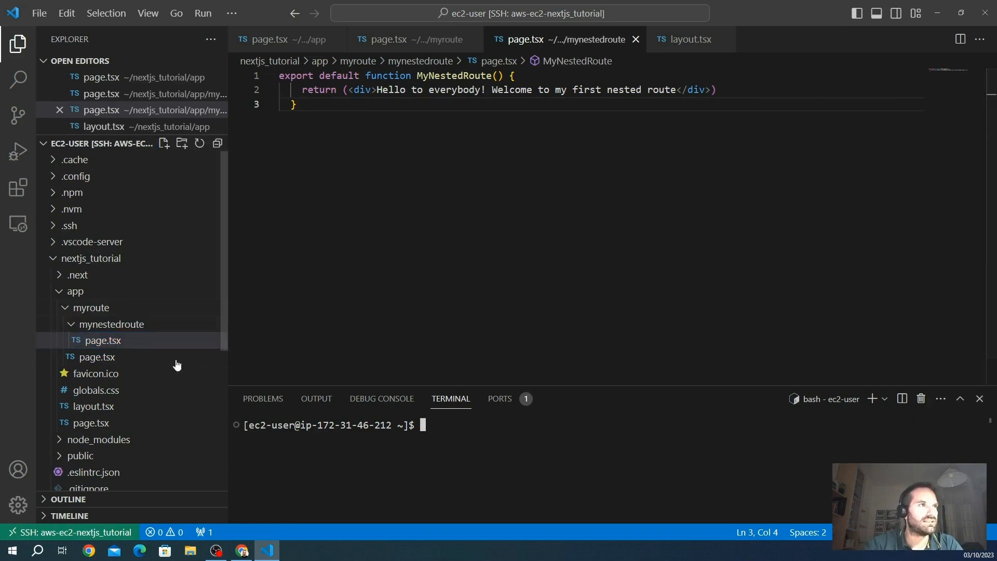
Step: Run cd nextjs_tutorial then npm run dev in the terminal to start the dev server
{"action": "type", "text": "cd"}
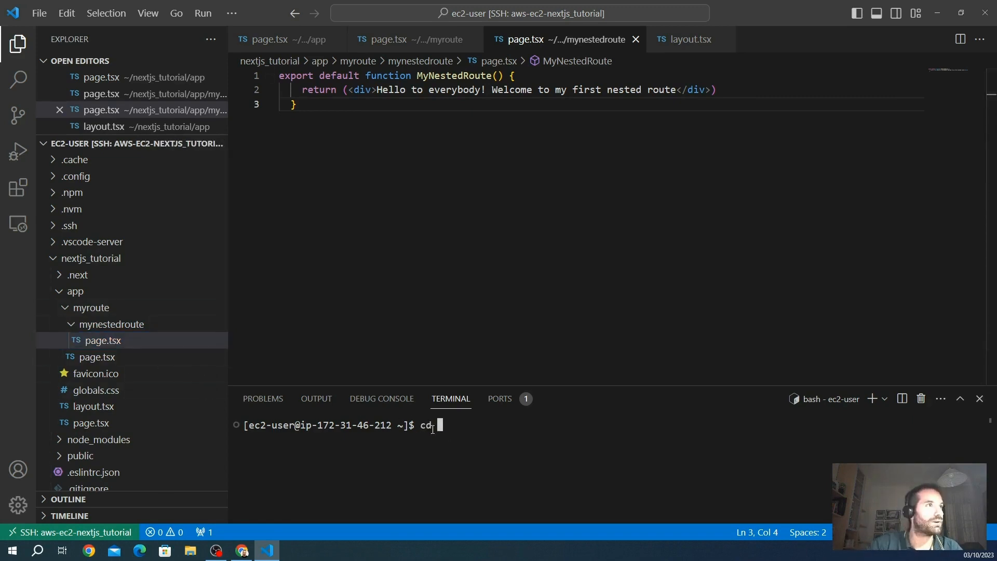
{"action": "type", "text": "nextjs_tutorial"}
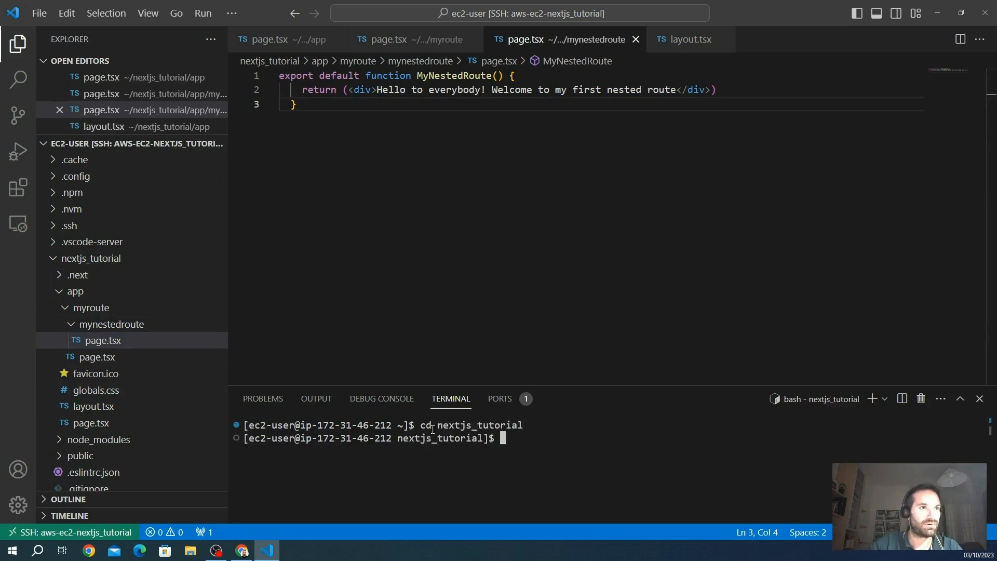
{"action": "type", "text": "npm run dev"}
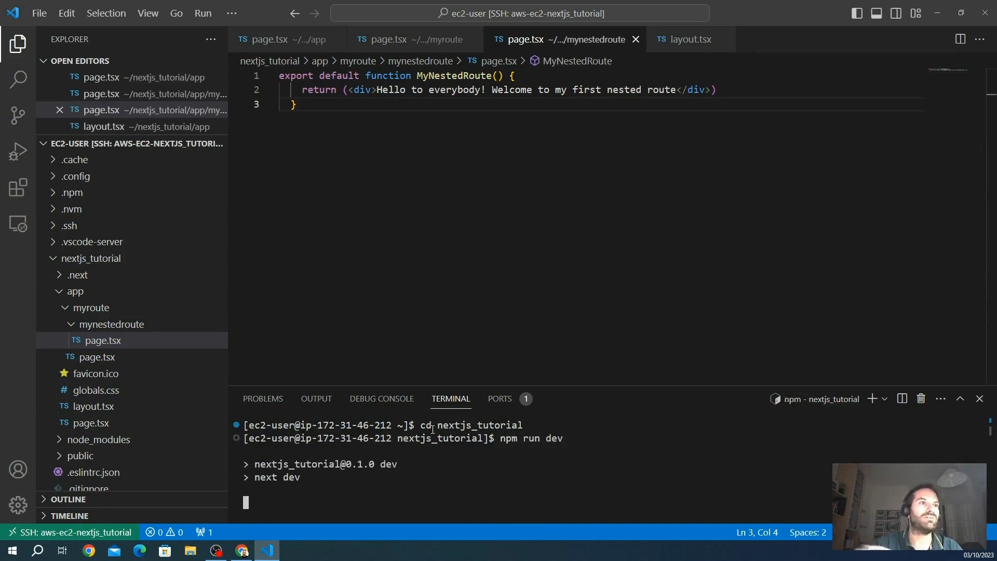
{"action": "mouse_move", "coordinate": [814, 427]}
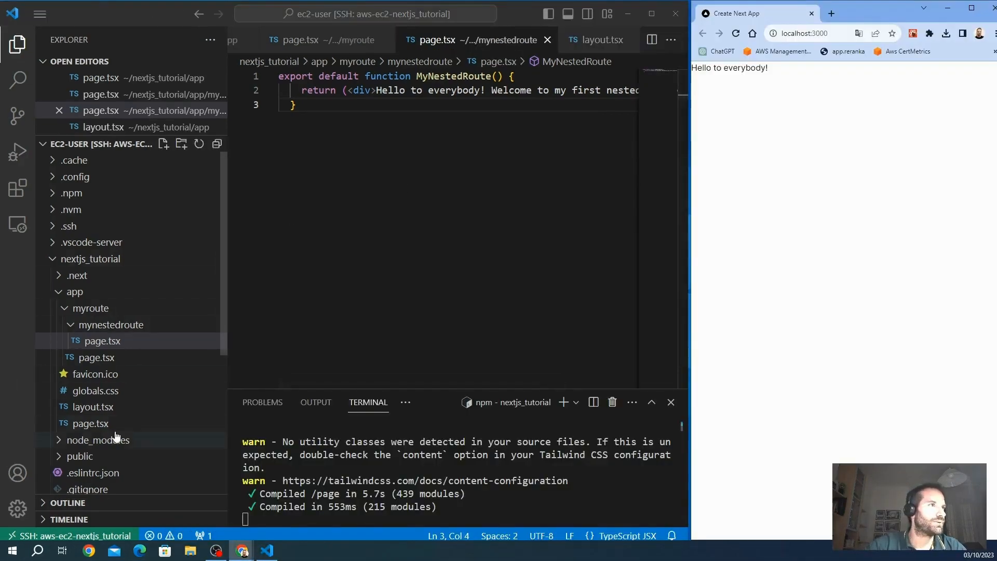
Step: Review app/page.tsx and layout.tsx, then close the route page tab leaving the root page active
{"action": "left_click", "coordinate": [90, 423]}
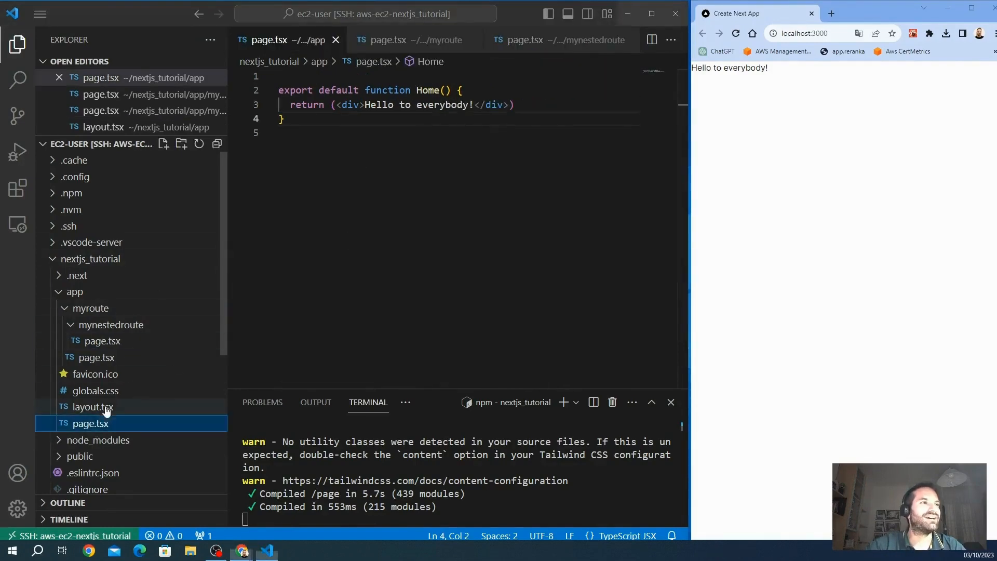
{"action": "left_click", "coordinate": [91, 406]}
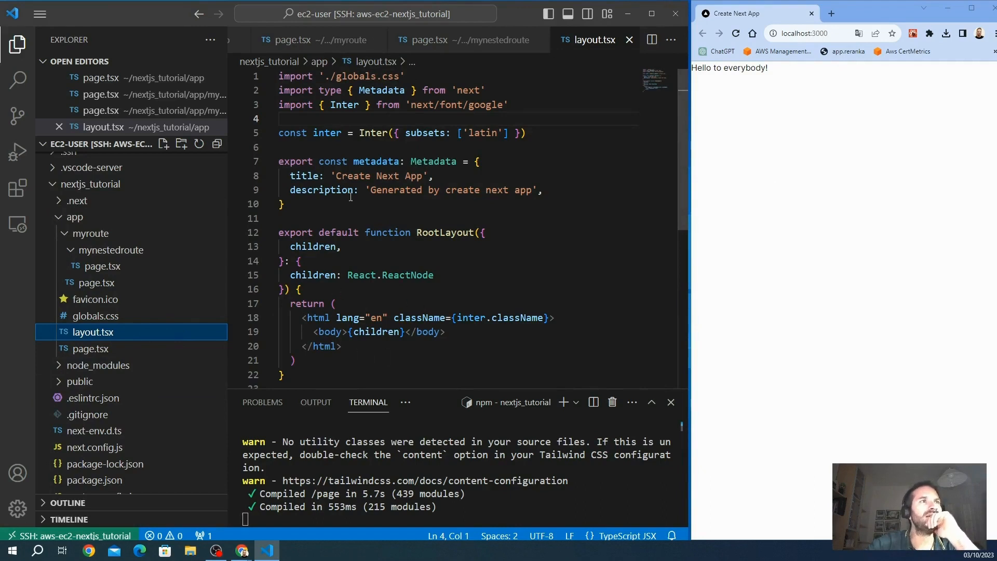
{"action": "mouse_move", "coordinate": [233, 329]}
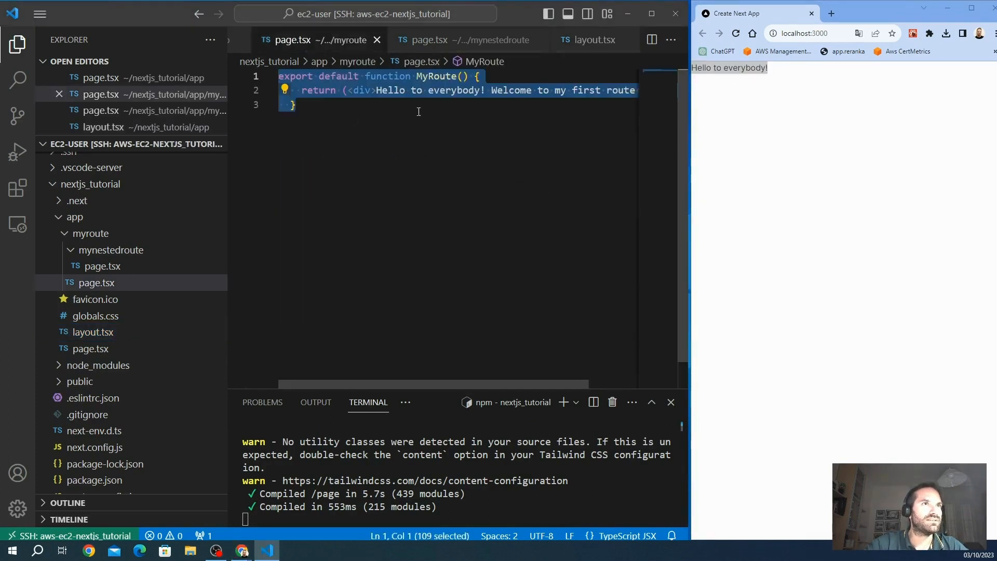
{"action": "left_click", "coordinate": [458, 39]}
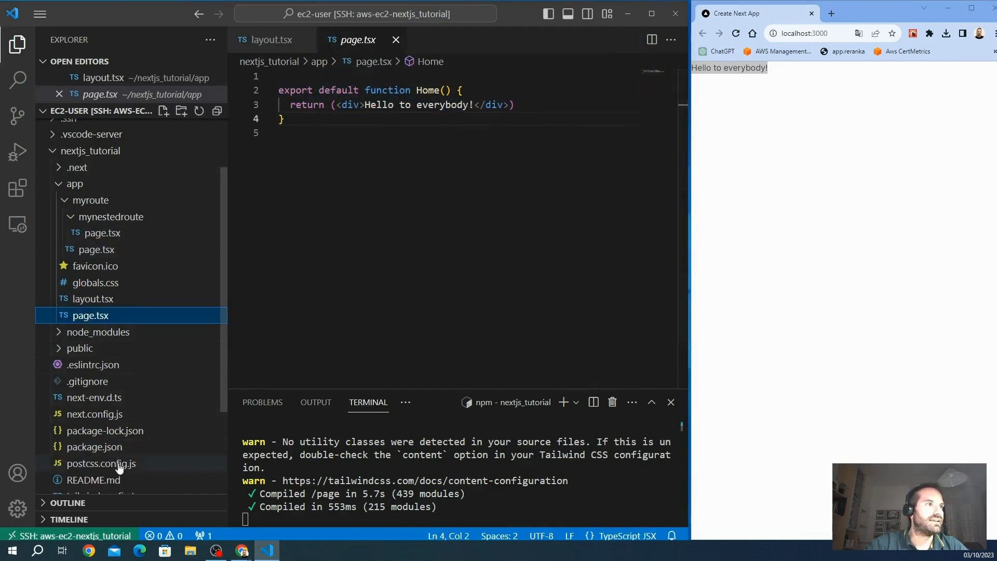
{"action": "mouse_move", "coordinate": [132, 384]}
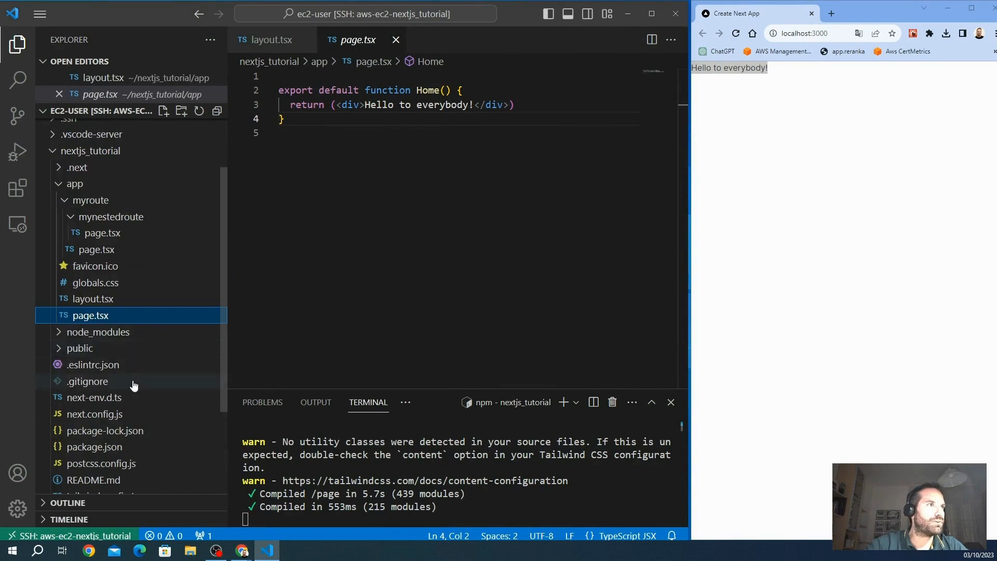
Step: Add a div with height "100px", width "100%", background "red" around {children} in the body
{"action": "left_click", "coordinate": [272, 40]}
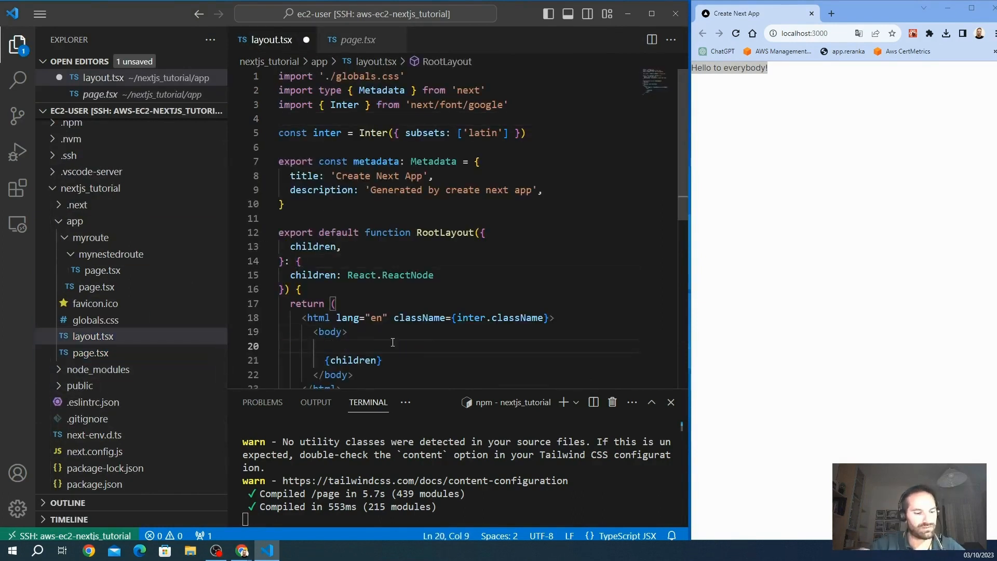
{"action": "type", "text": "<div></div>"}
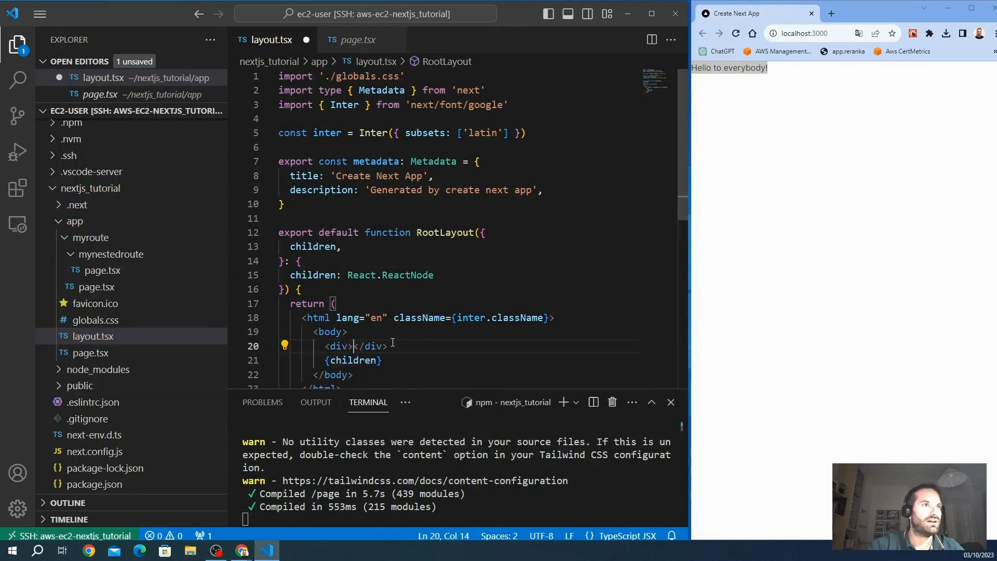
{"action": "type", "text": "style={{"}
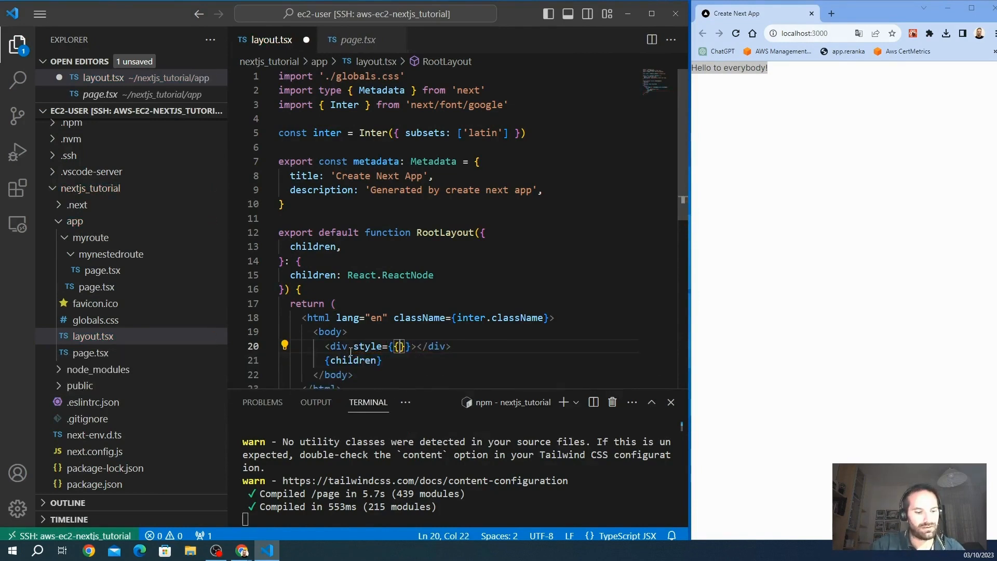
{"action": "type", "text": "height: \"100"}
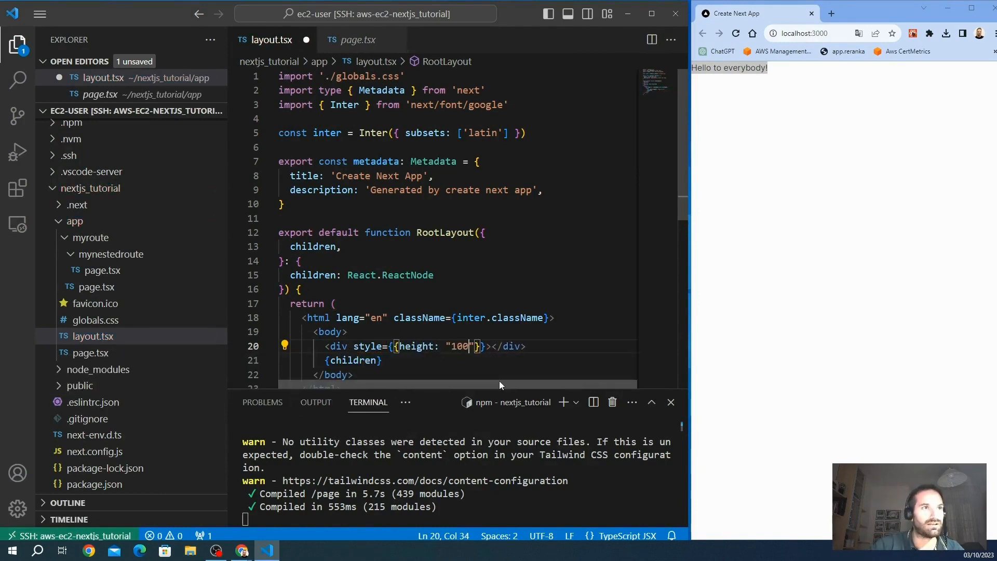
{"action": "type", "text": "px"}
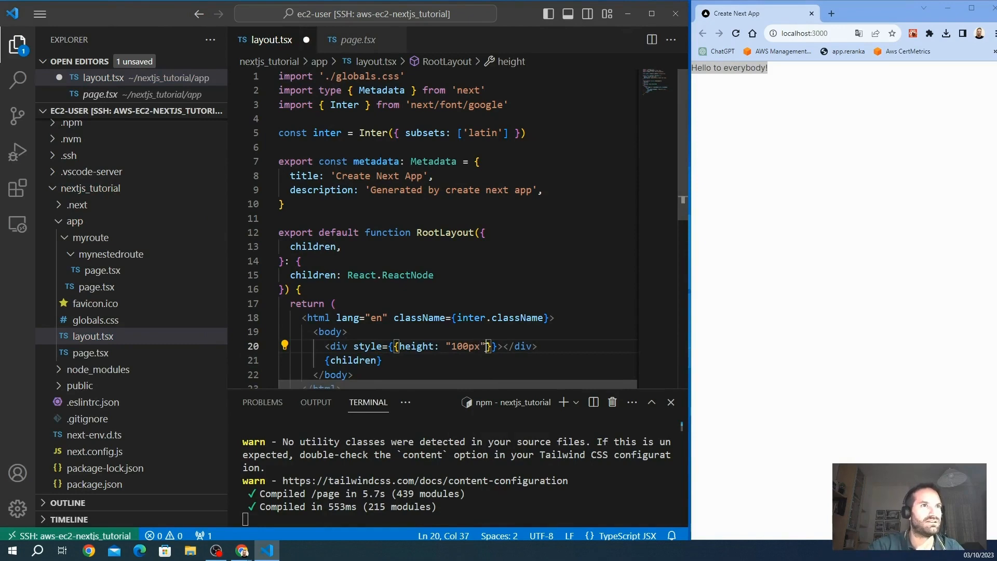
{"action": "type", "text": ", width: \"100%\""}
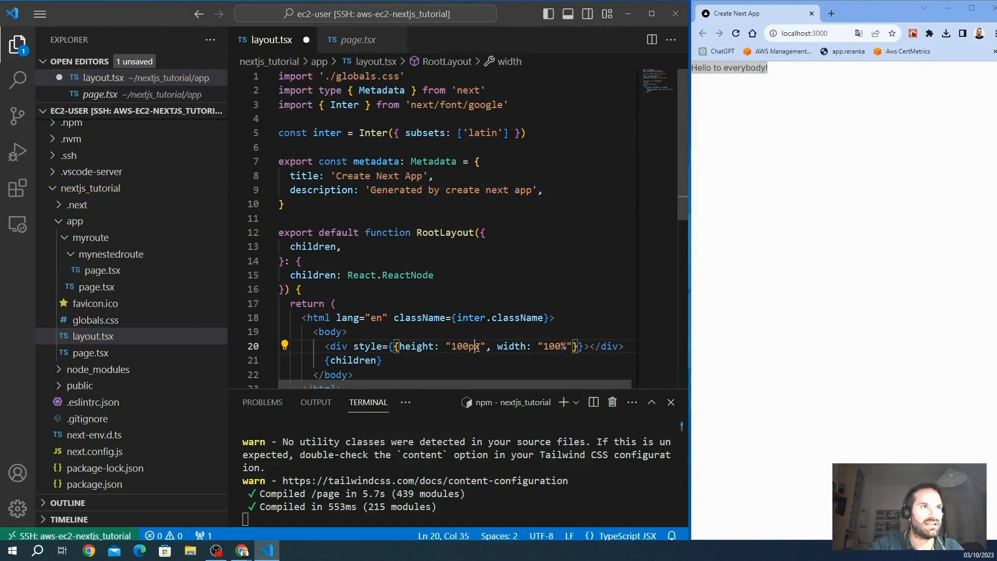
{"action": "type", "text": "backgrounc"}
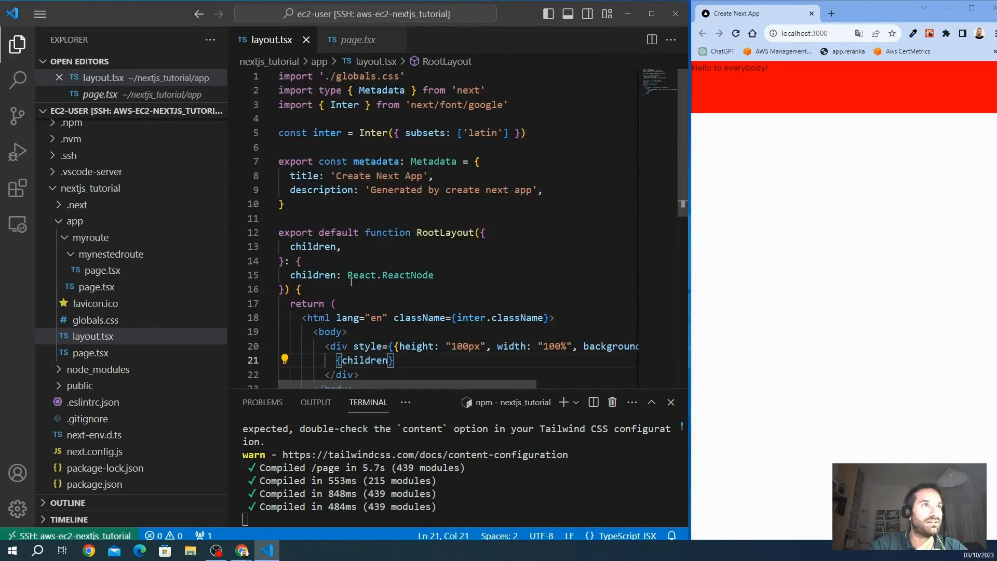
{"action": "mouse_move", "coordinate": [270, 132]}
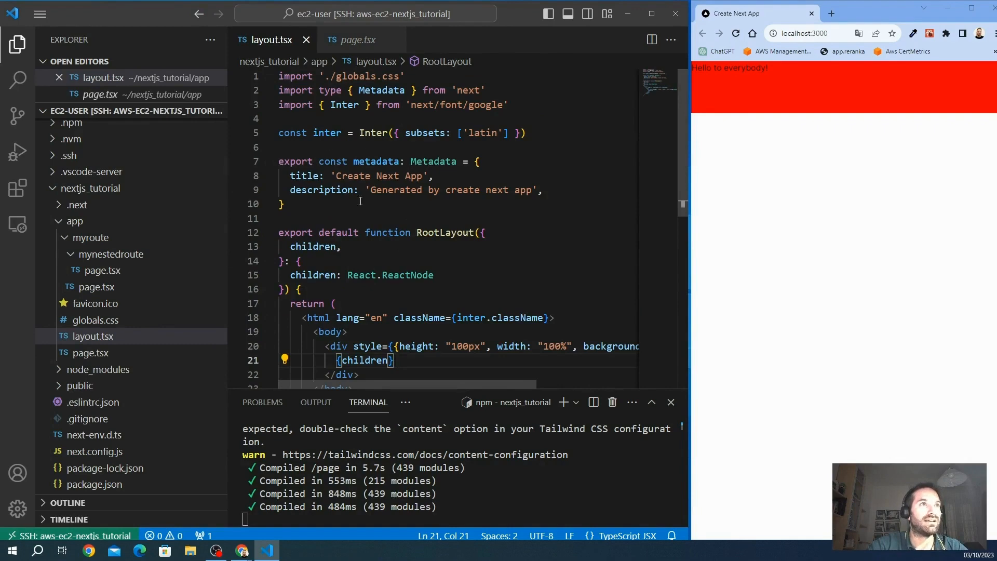
Step: Scroll through layout.tsx to review the styled wrapper div beside the red-banded page
{"action": "scroll", "scroll_direction": "down", "scroll_amount": 3}
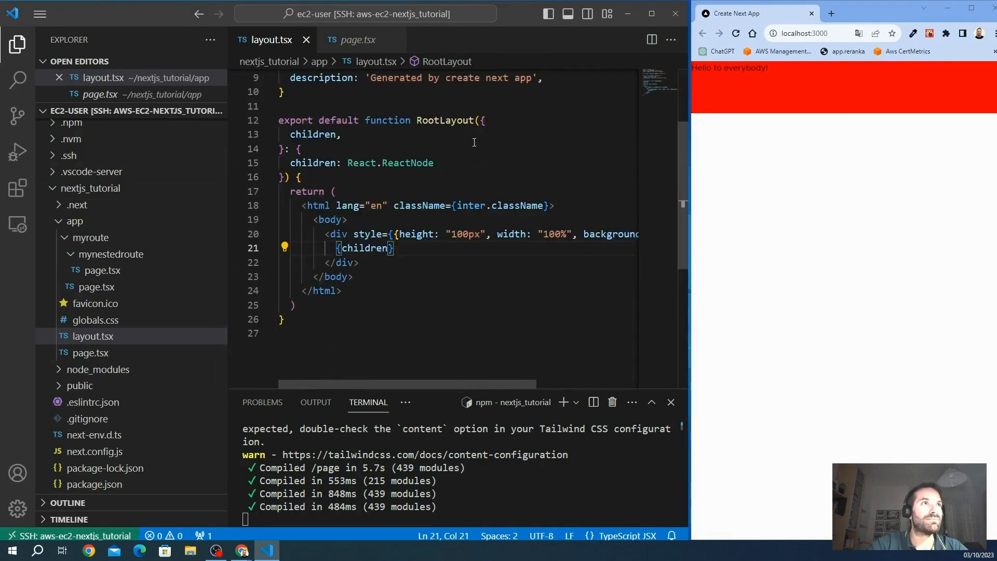
{"action": "scroll", "scroll_direction": "up", "scroll_amount": 3}
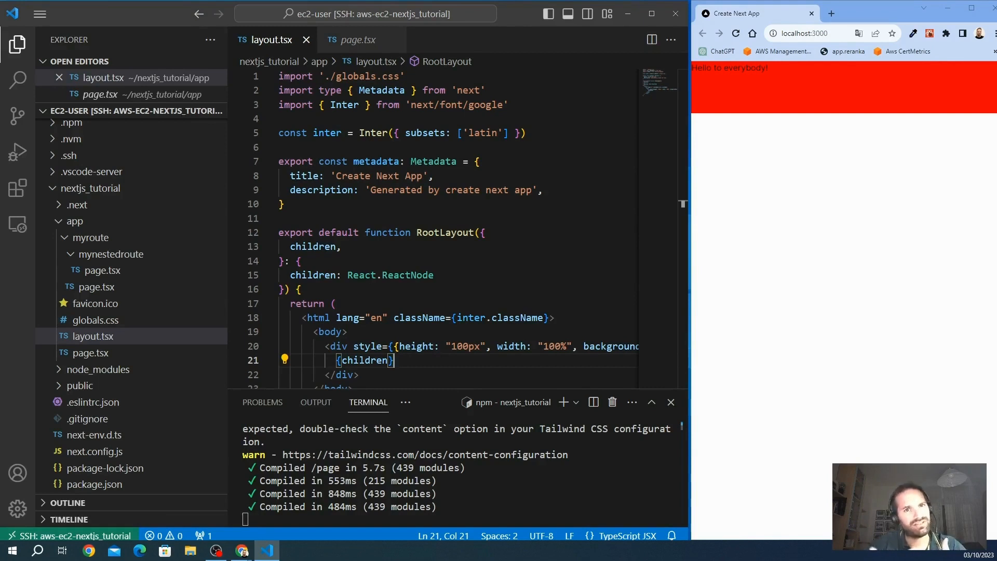
{"action": "scroll", "scroll_direction": "down", "scroll_amount": 3}
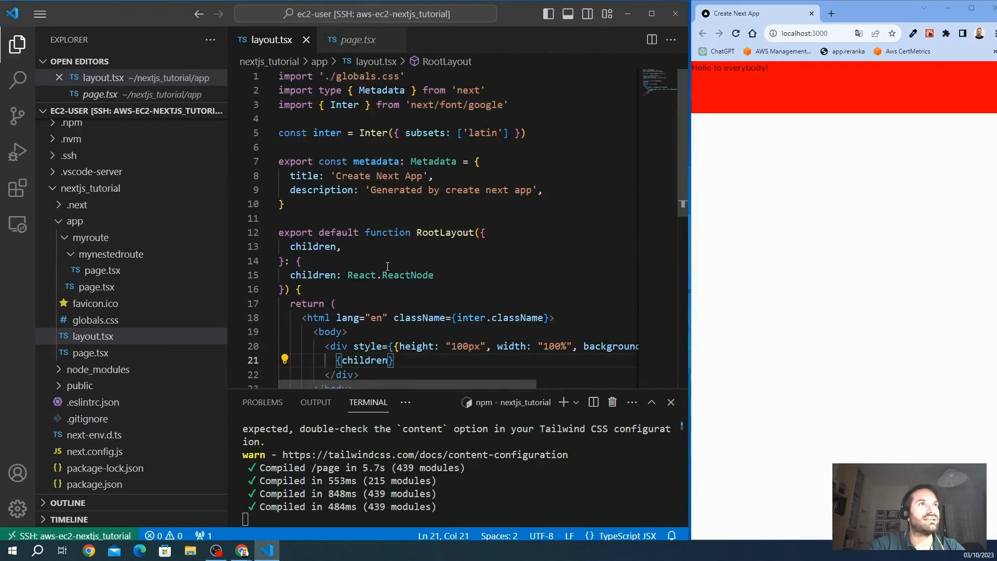
{"action": "scroll", "scroll_direction": "down", "scroll_amount": 3}
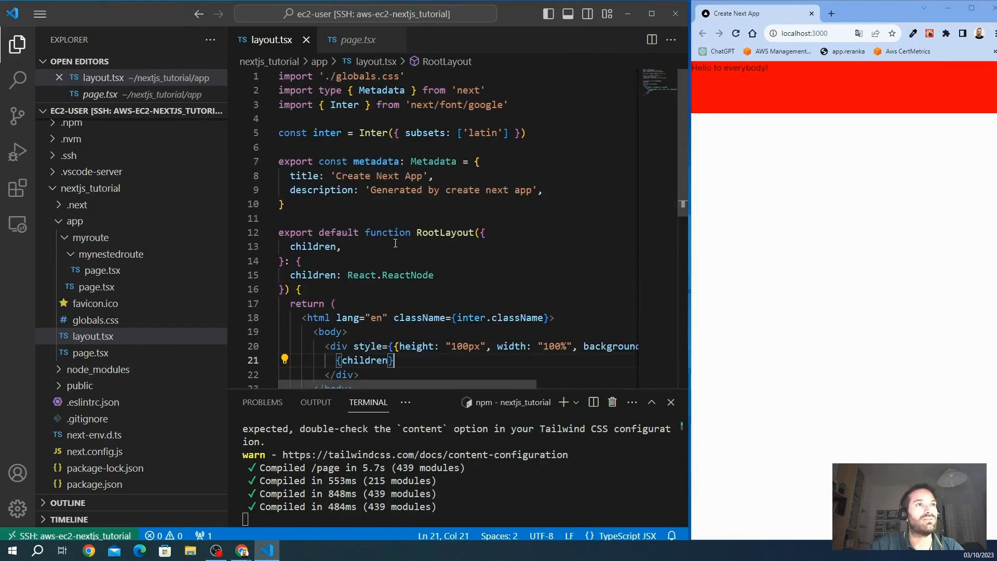
{"action": "scroll", "scroll_direction": "down", "scroll_amount": 3}
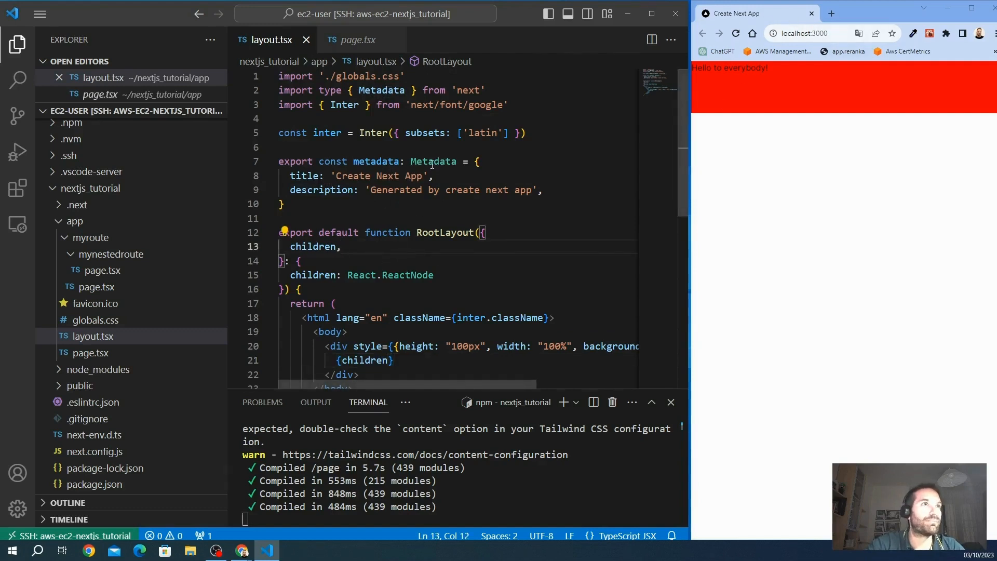
Step: Set the metadata title string to 'My Next.js tutorial'
{"action": "type", "text": "$M',"}
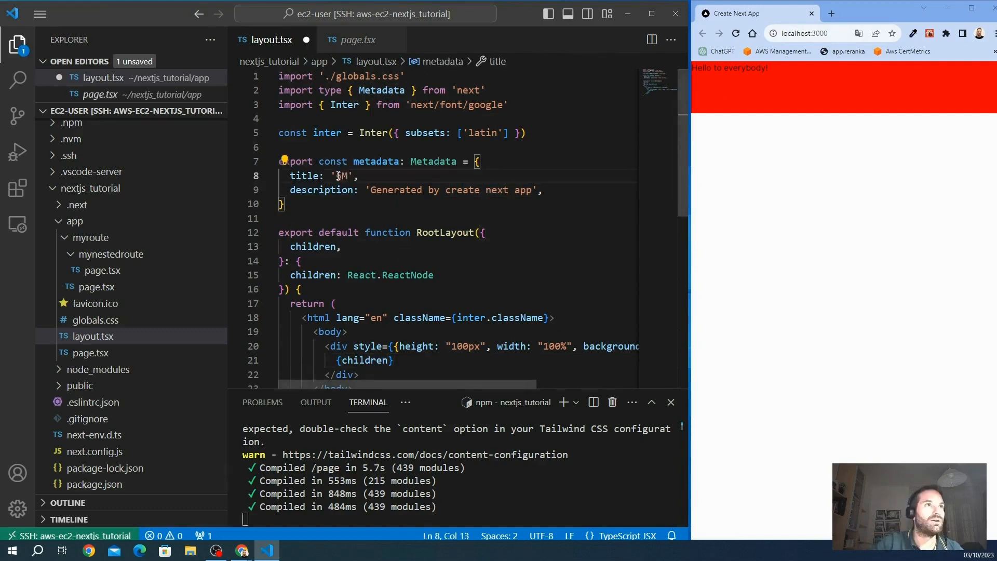
{"action": "type", "text": "y"}
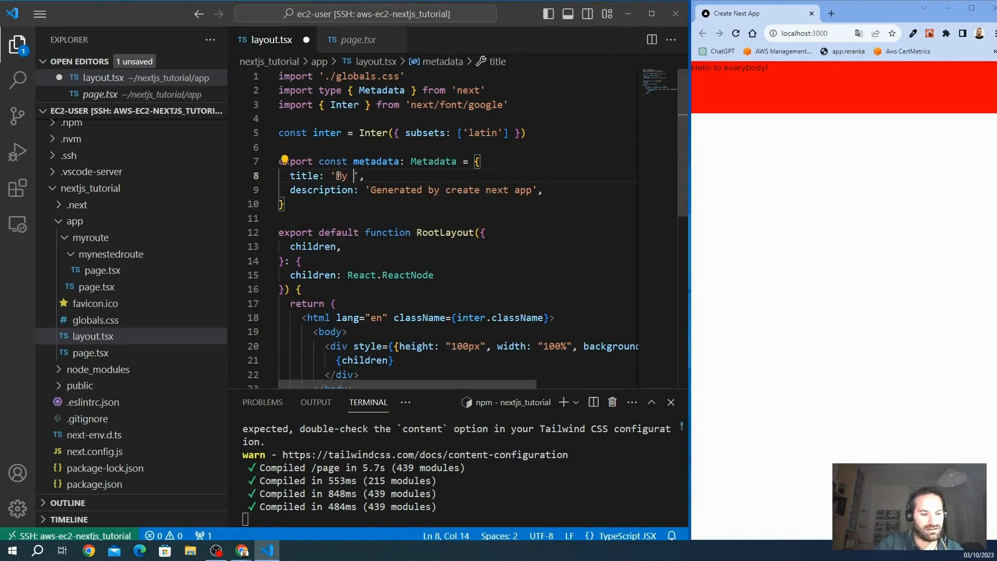
{"action": "type", "text": "Next.js t"}
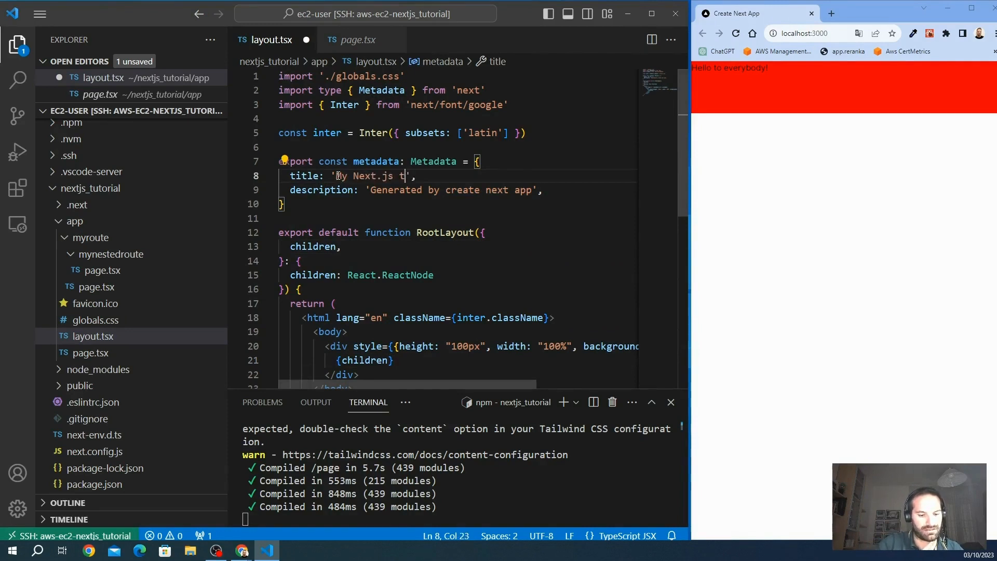
{"action": "type", "text": "utorial"}
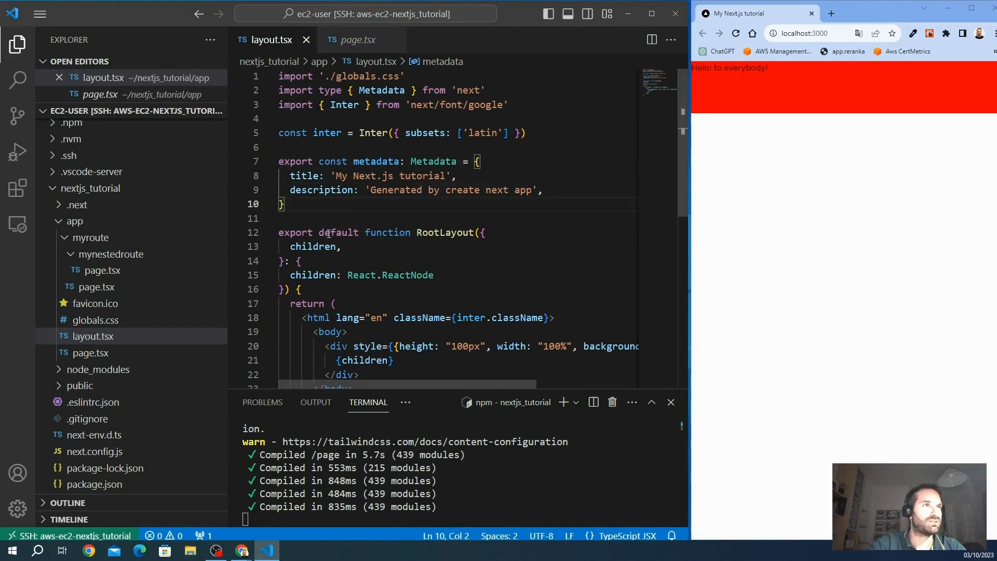
{"action": "mouse_move", "coordinate": [322, 189]}
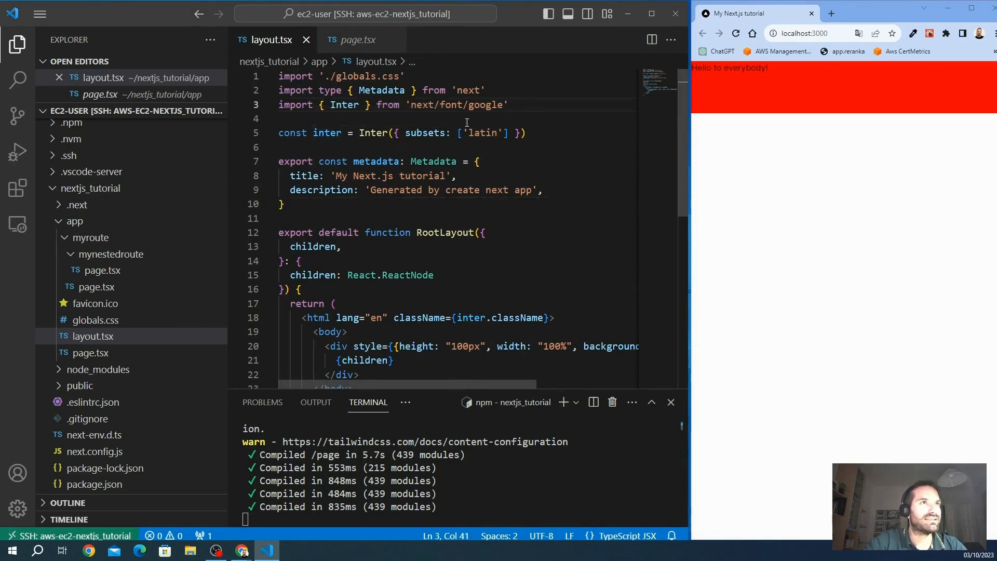
{"action": "mouse_move", "coordinate": [433, 133]}
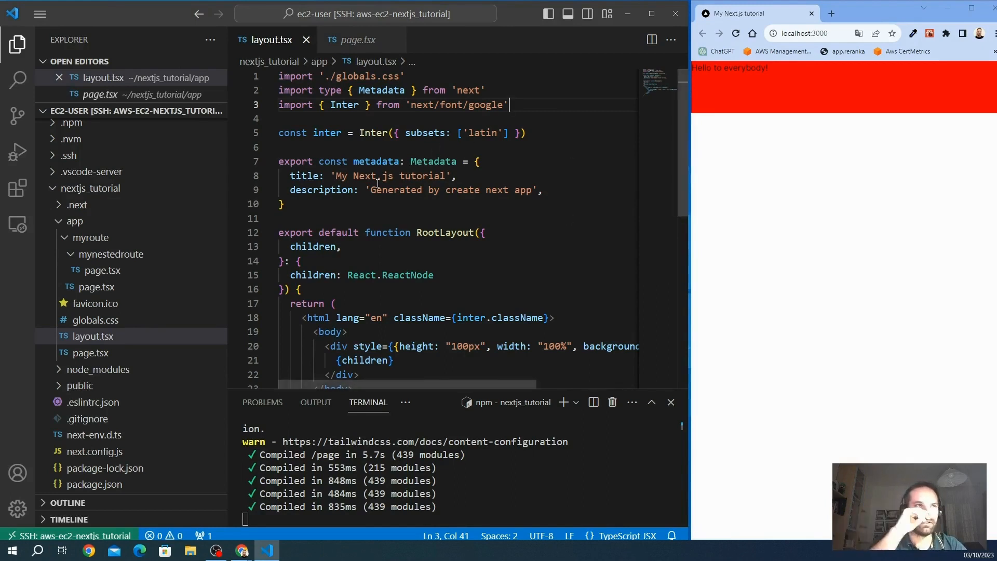
Step: Replace Inter with Roboto in the next/font/google import and the font constant call
{"action": "scroll", "scroll_direction": "down", "scroll_amount": 3}
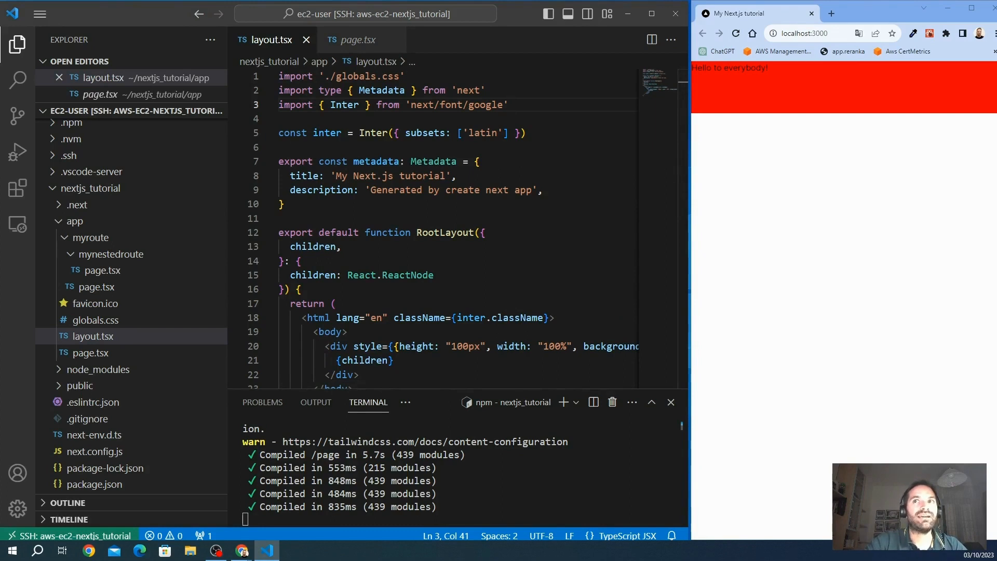
{"action": "double_click", "coordinate": [344, 104]}
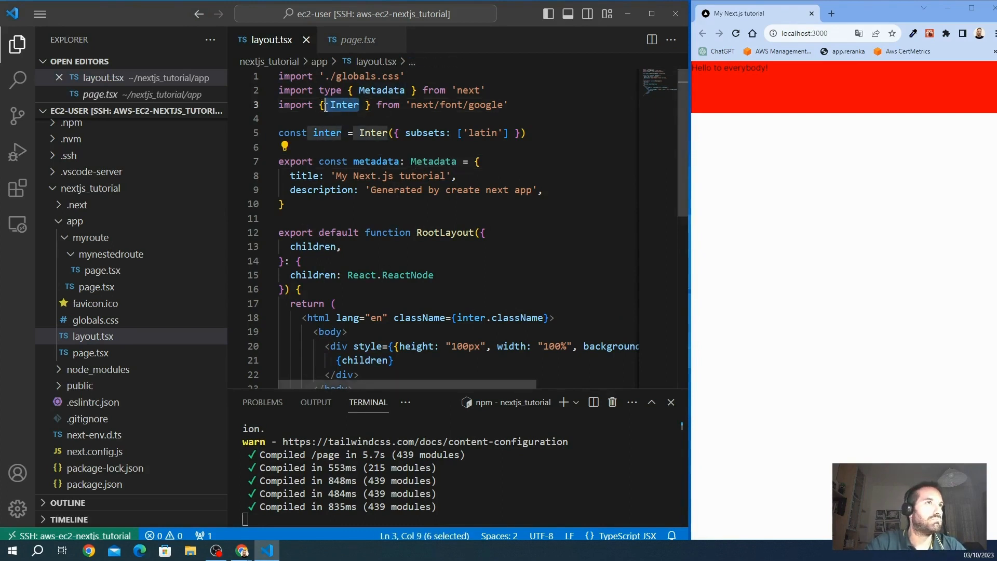
{"action": "type", "text": "Rob"}
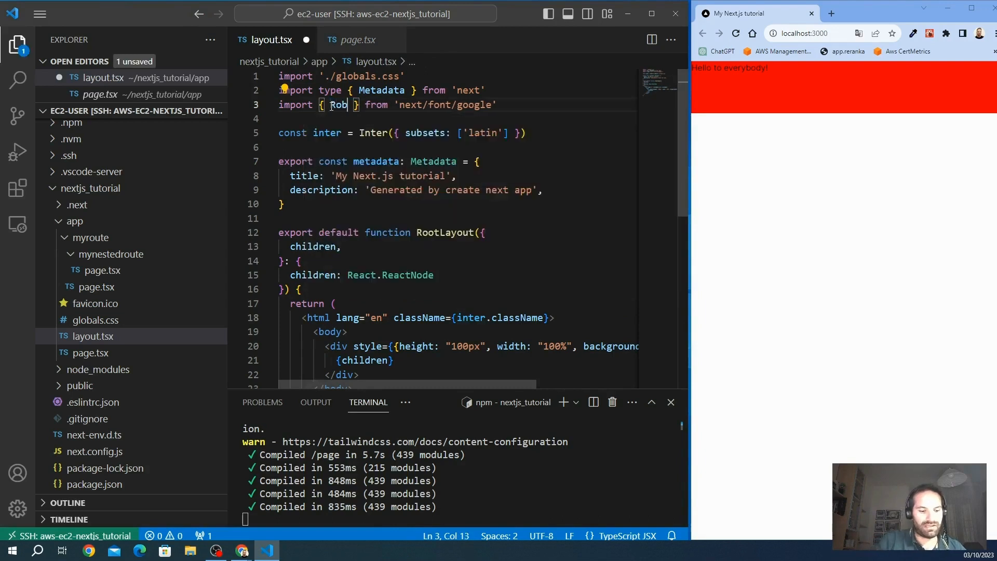
{"action": "type", "text": "oto"}
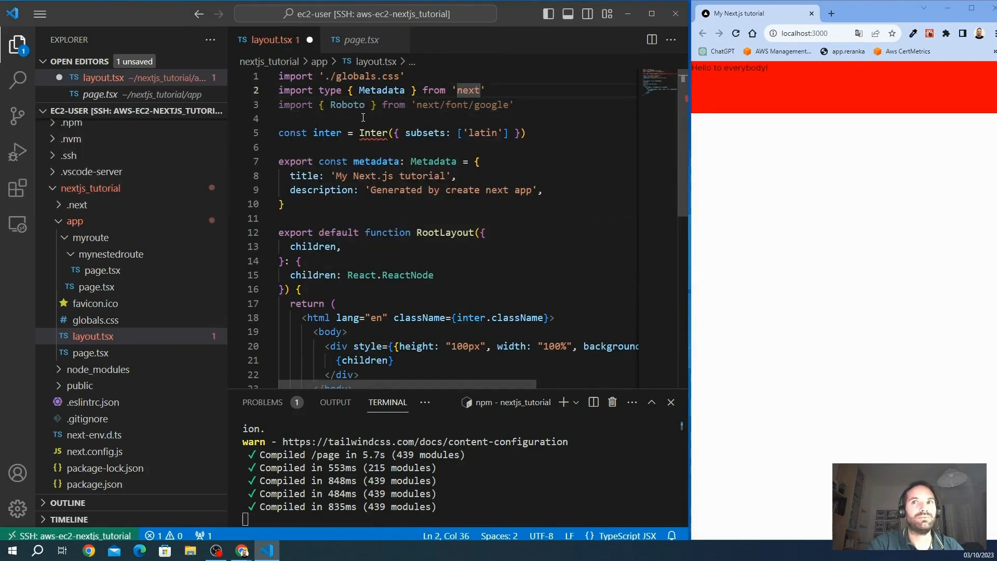
{"action": "double_click", "coordinate": [347, 104]}
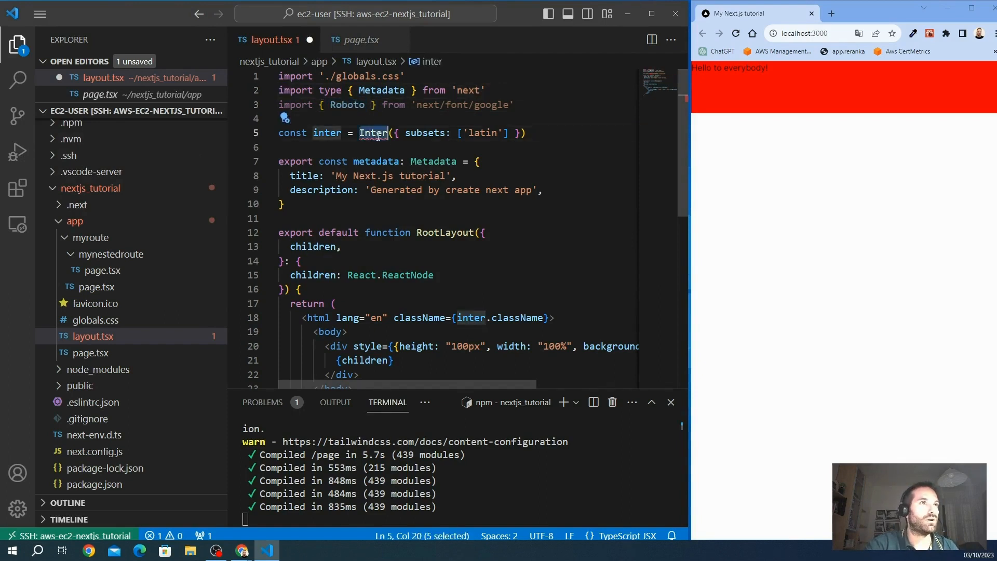
{"action": "type", "text": "roboto"}
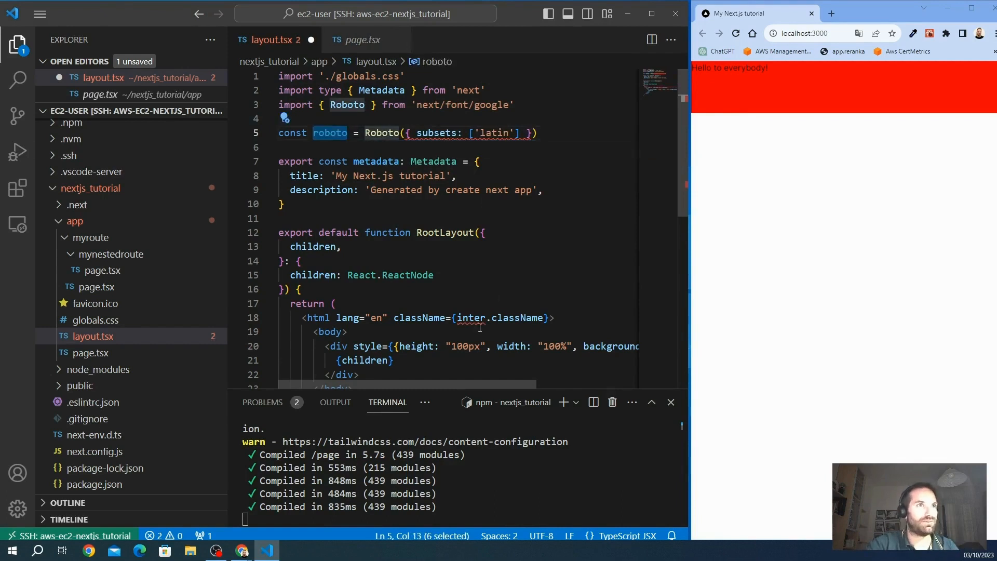
Step: Save layout.tsx and select the whole Roboto import line for editing
{"action": "key", "text": "ctrl+s"}
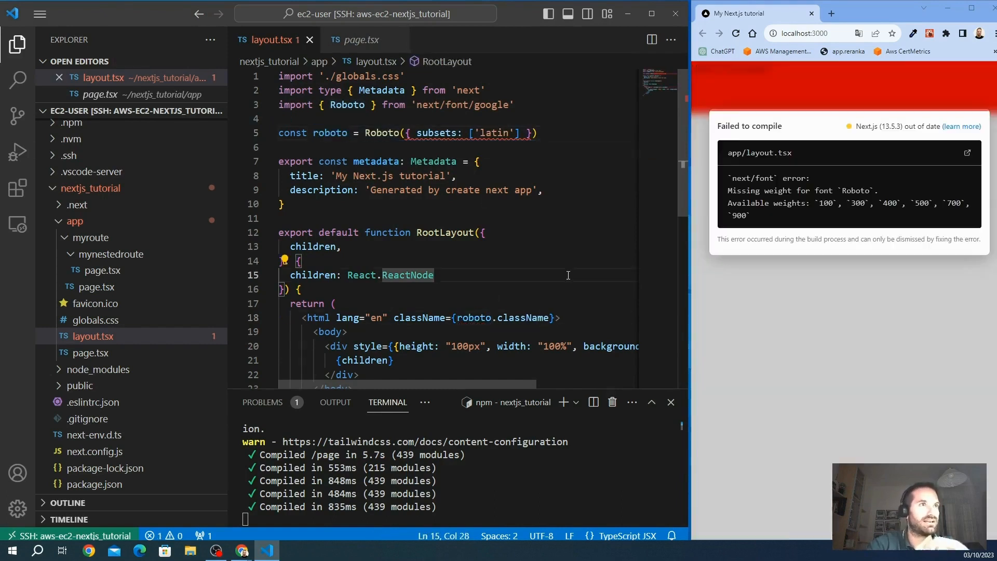
{"action": "scroll", "scroll_direction": "down", "scroll_amount": 3}
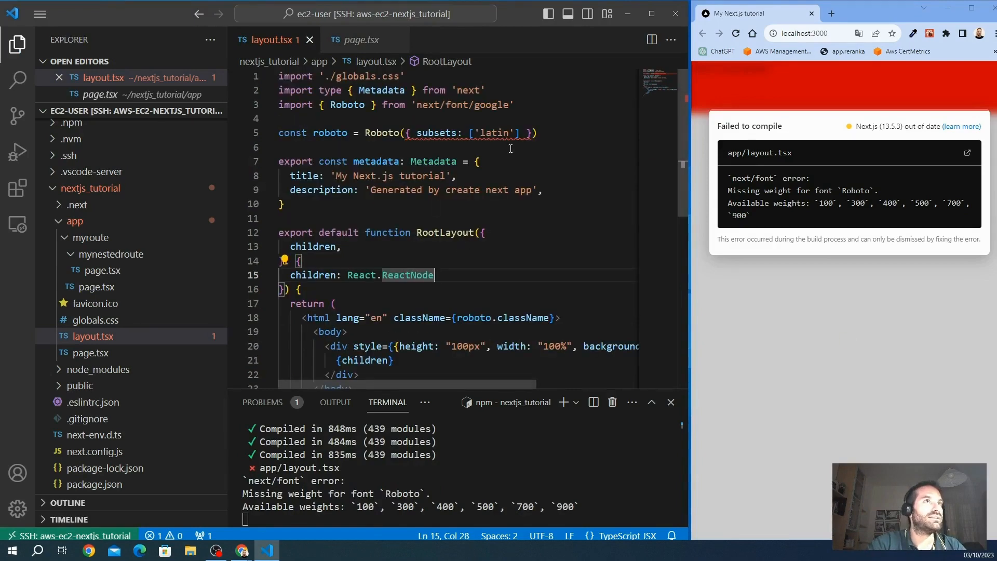
{"action": "scroll", "scroll_direction": "down", "scroll_amount": 3}
{"action": "type", "text": ", weight: '300'"}
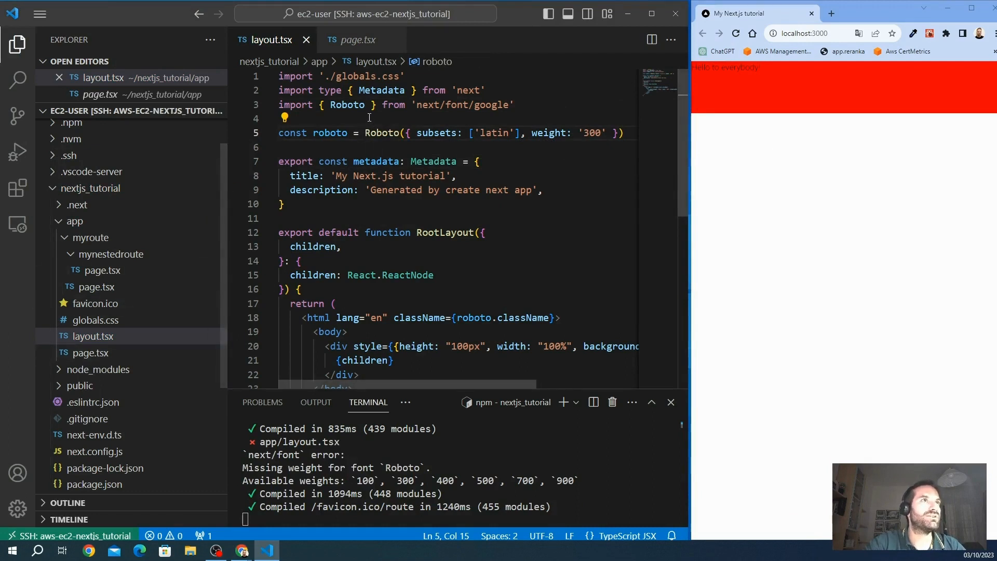
{"action": "left_click_drag", "start_coordinate": [328, 104], "coordinate": [515, 103]}
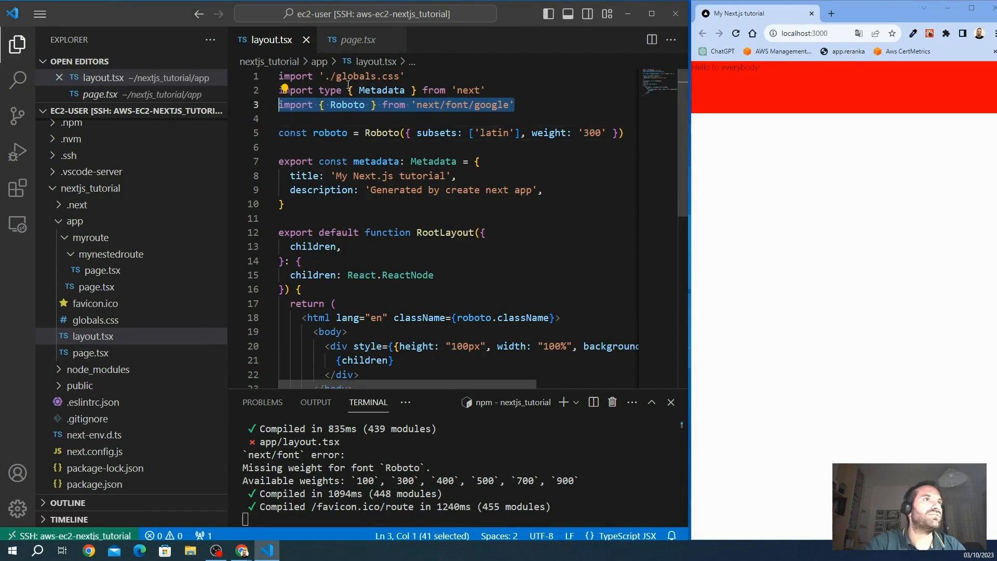
{"action": "scroll", "scroll_direction": "down", "scroll_amount": 3}
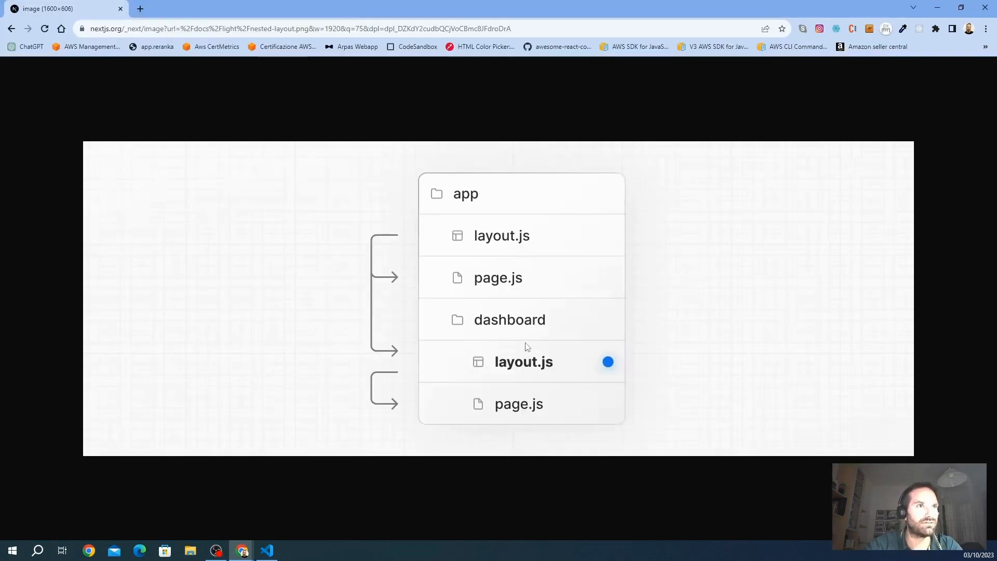
{"action": "mouse_move", "coordinate": [527, 326]}
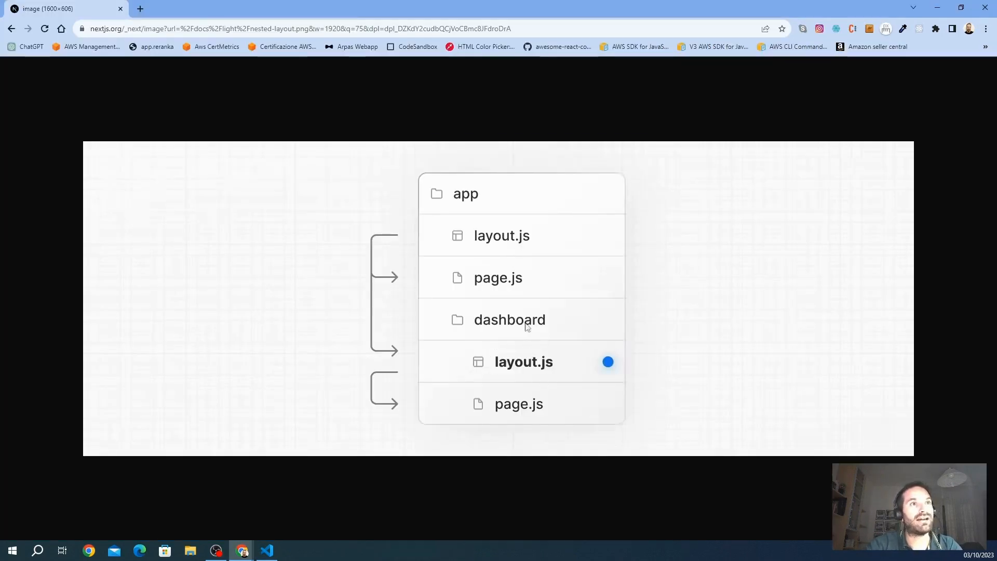
{"action": "mouse_move", "coordinate": [498, 356]}
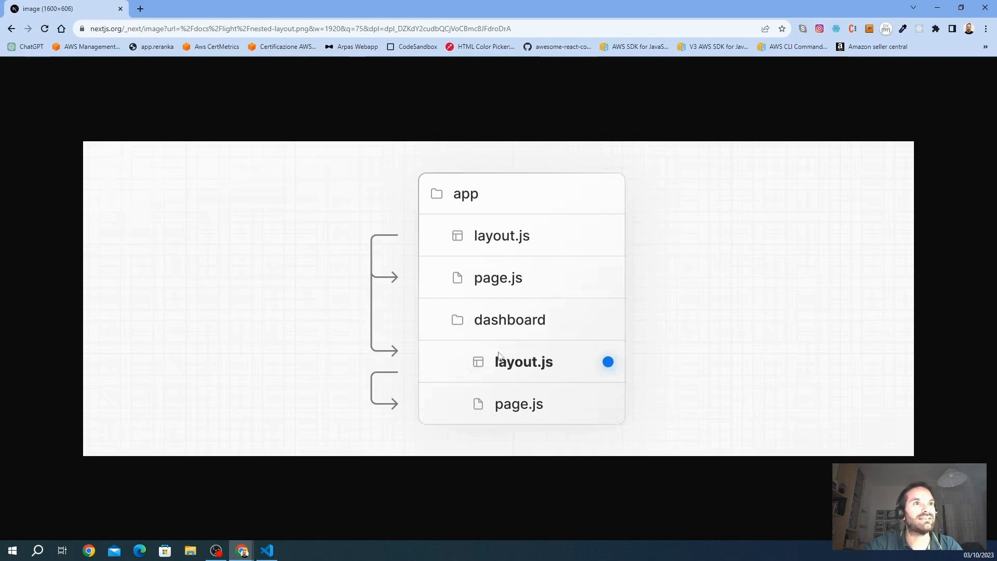
{"action": "mouse_move", "coordinate": [545, 365]}
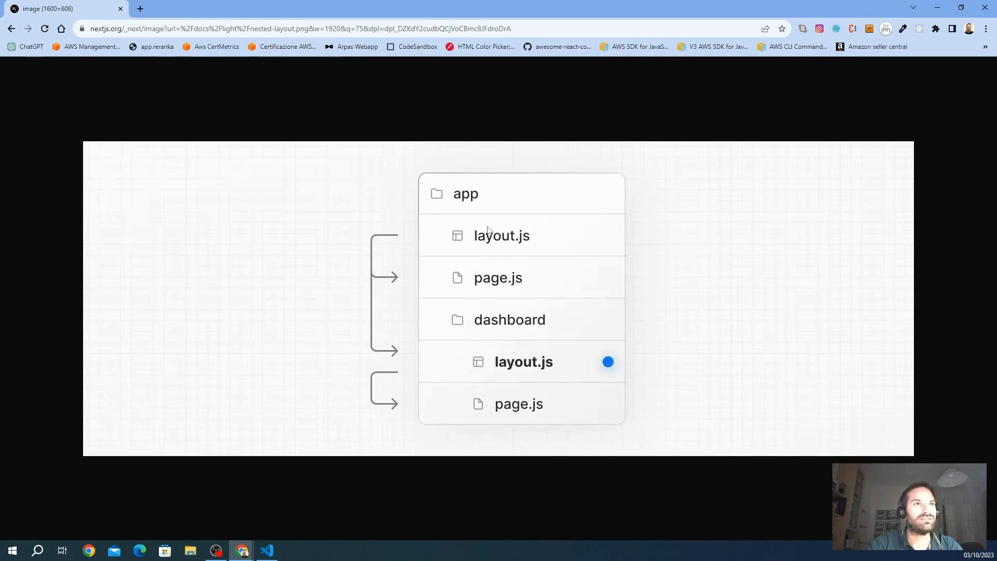
{"action": "mouse_move", "coordinate": [515, 254]}
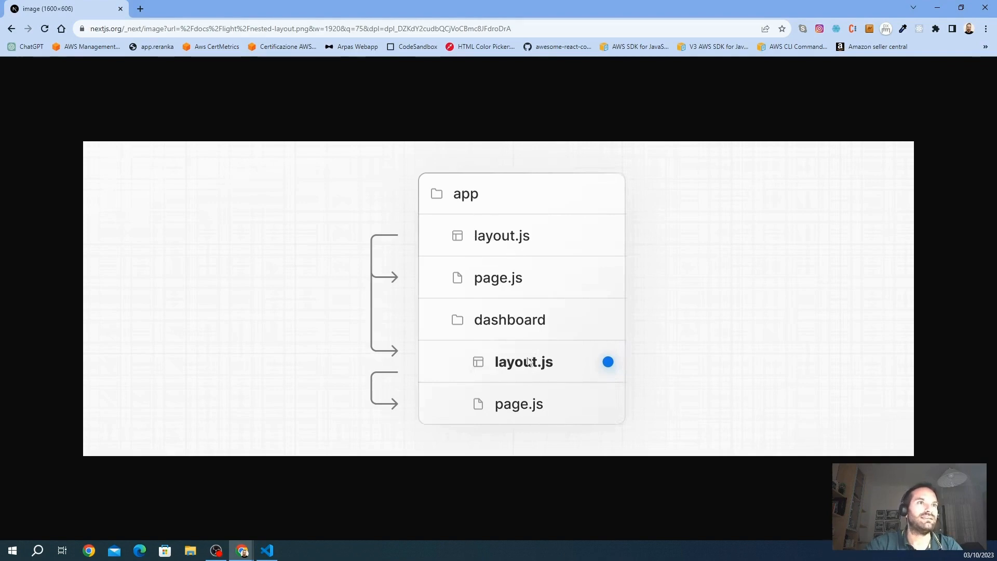
{"action": "mouse_move", "coordinate": [541, 362]}
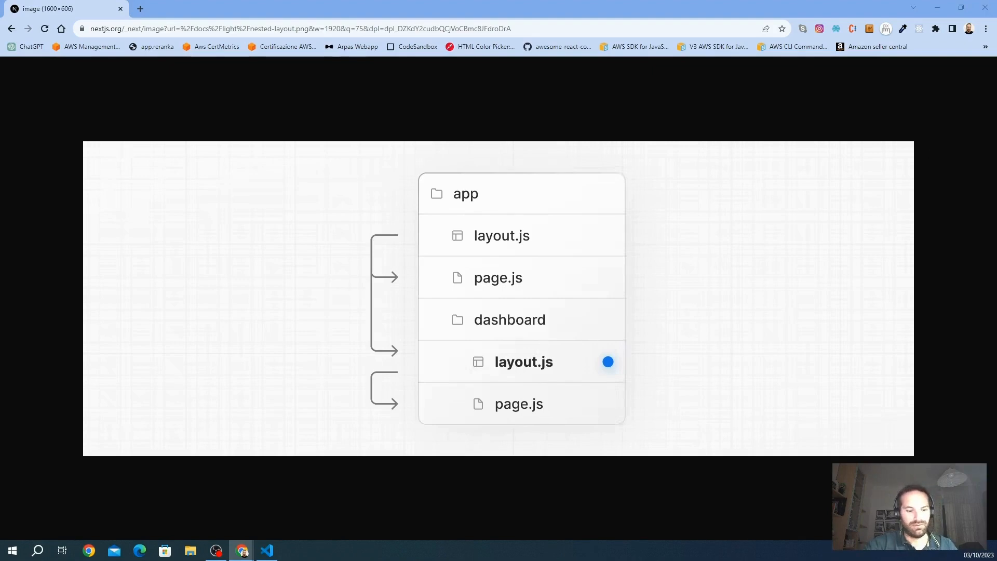
Step: Show the Next.js nested-layouts UI diagram tab in Chrome
{"action": "left_click", "coordinate": [287, 30]}
{"action": "type", "text": "s-ui"}
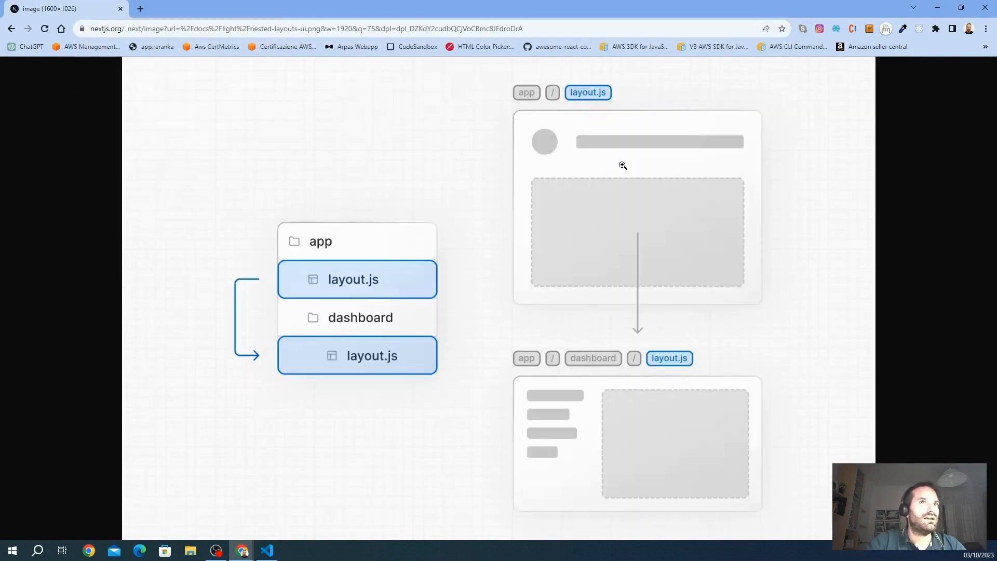
{"action": "mouse_move", "coordinate": [685, 195]}
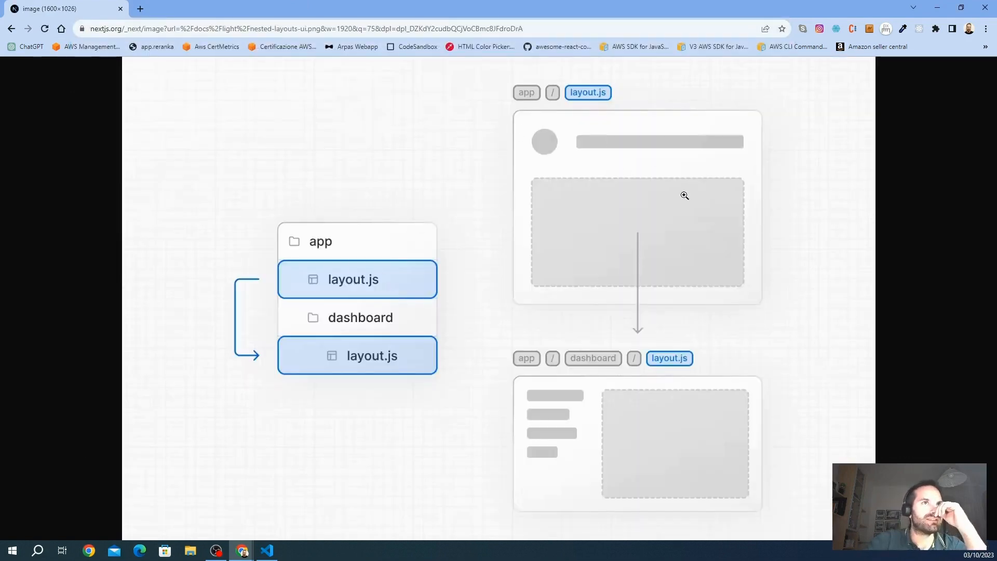
{"action": "mouse_move", "coordinate": [514, 368]}
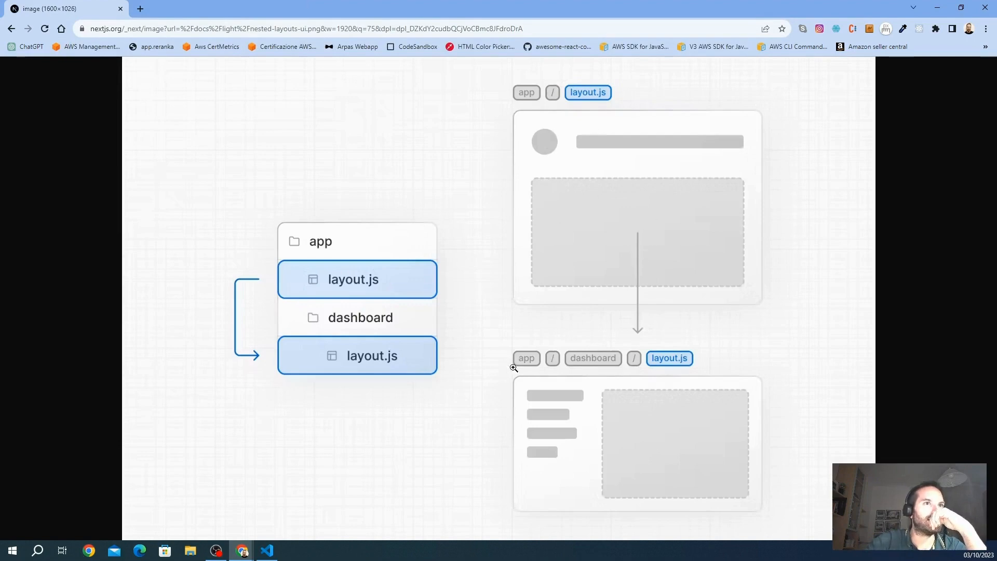
{"action": "mouse_move", "coordinate": [639, 165]}
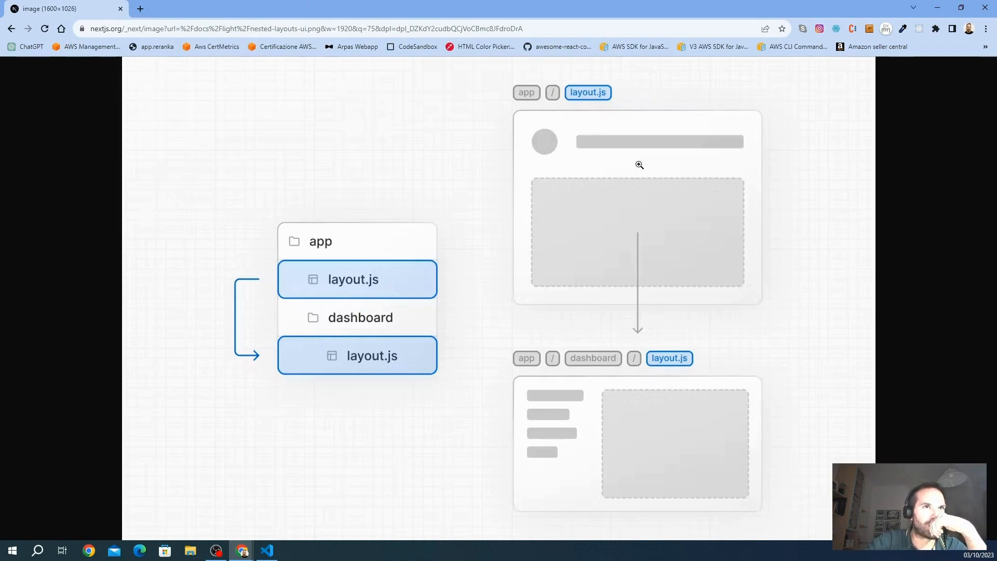
{"action": "mouse_move", "coordinate": [645, 411]}
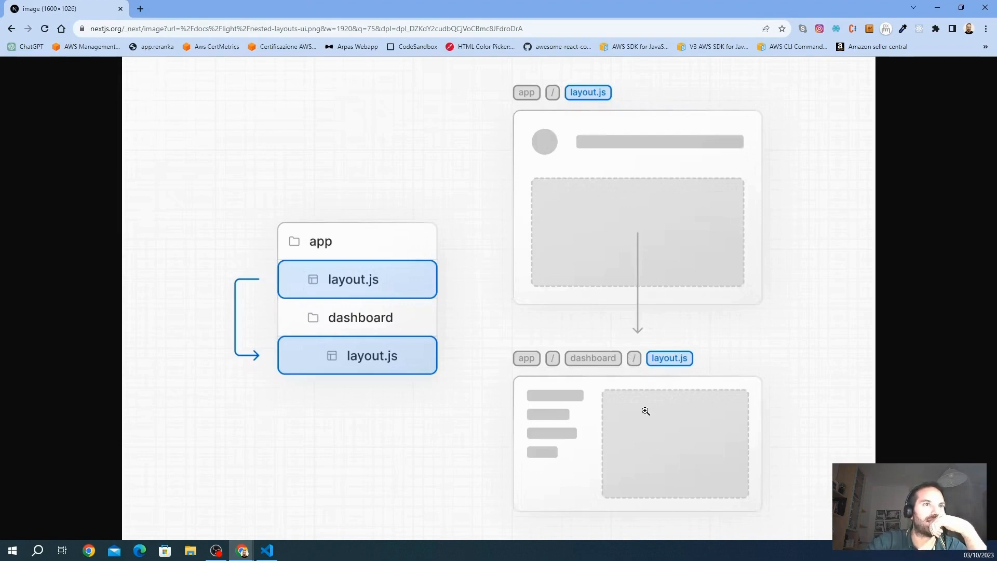
{"action": "mouse_move", "coordinate": [667, 418]}
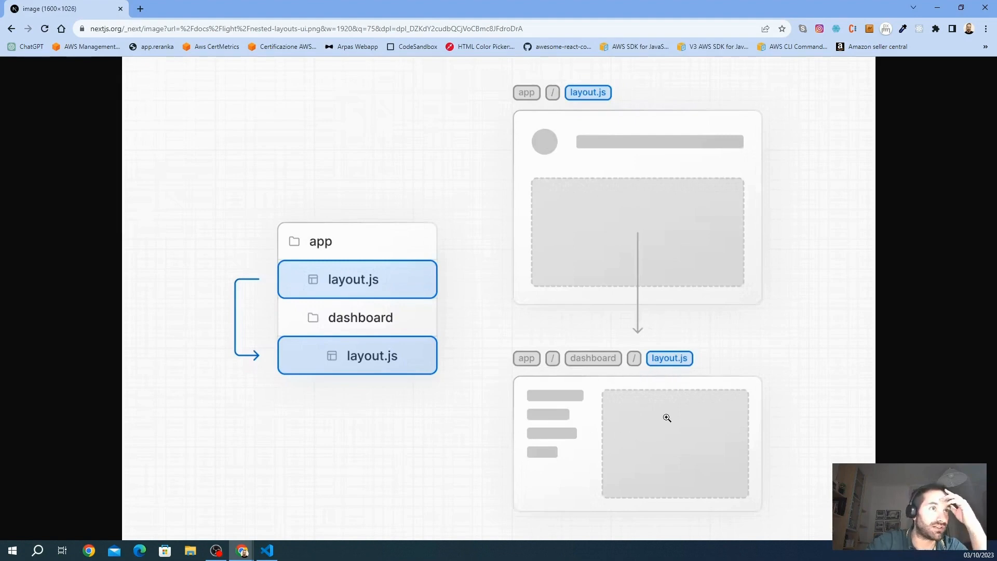
{"action": "mouse_move", "coordinate": [689, 452]}
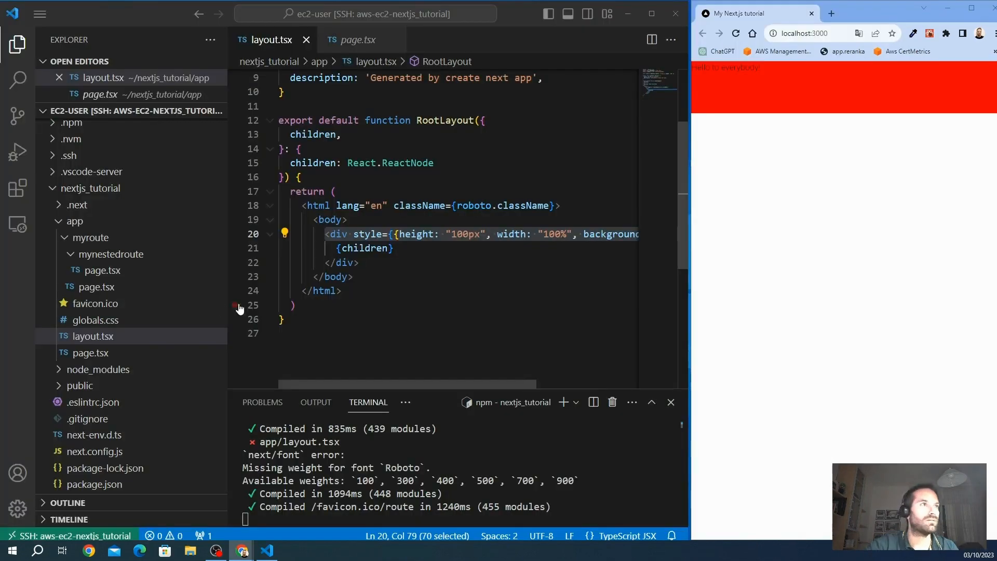
{"action": "mouse_move", "coordinate": [91, 237]}
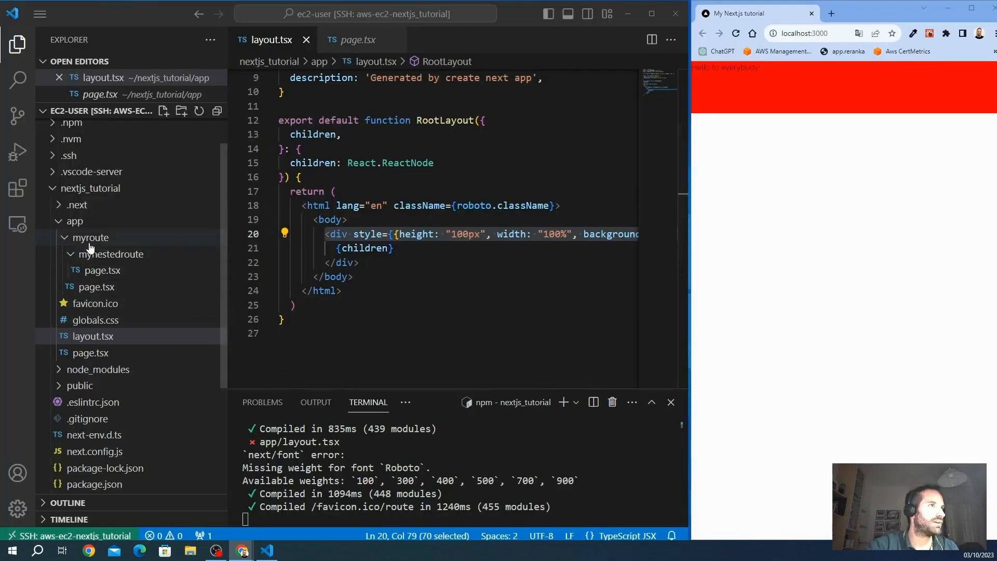
Step: Create a new layout.tsx file inside the myroute folder
{"action": "left_click", "coordinate": [114, 253]}
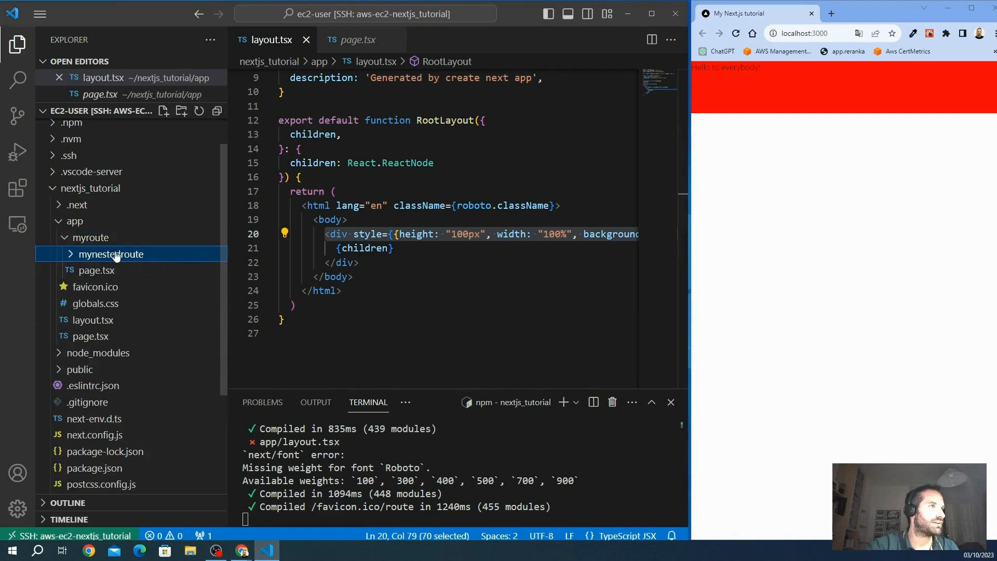
{"action": "right_click", "coordinate": [89, 237]}
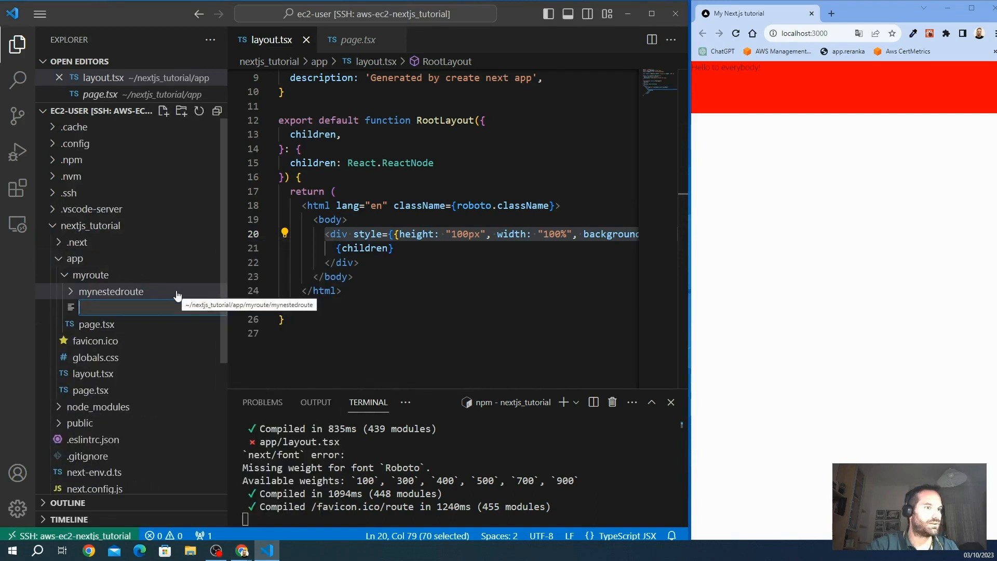
{"action": "type", "text": "layout"}
{"action": "type", "text": "export default function NestedLay"}
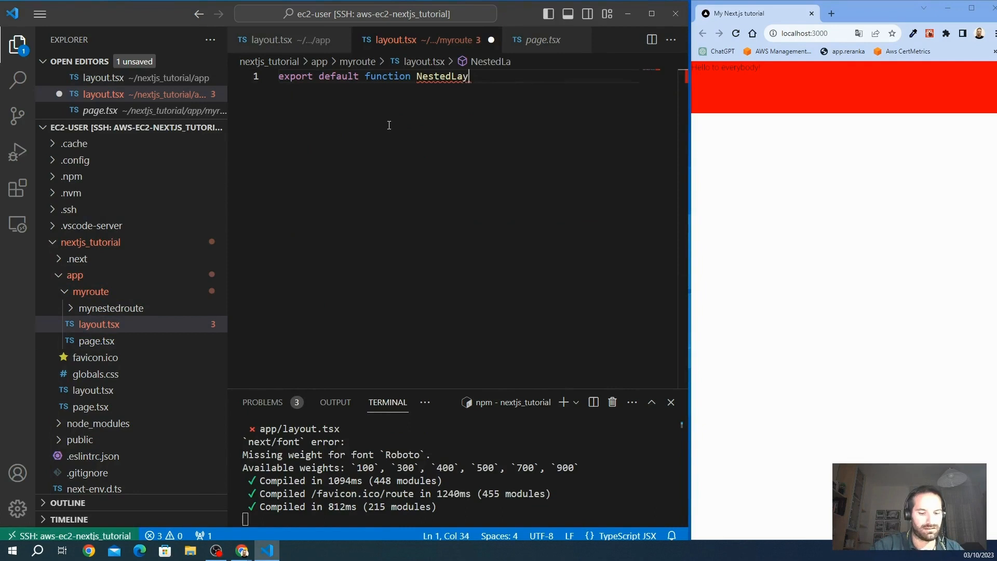
{"action": "type", "text": "out"}
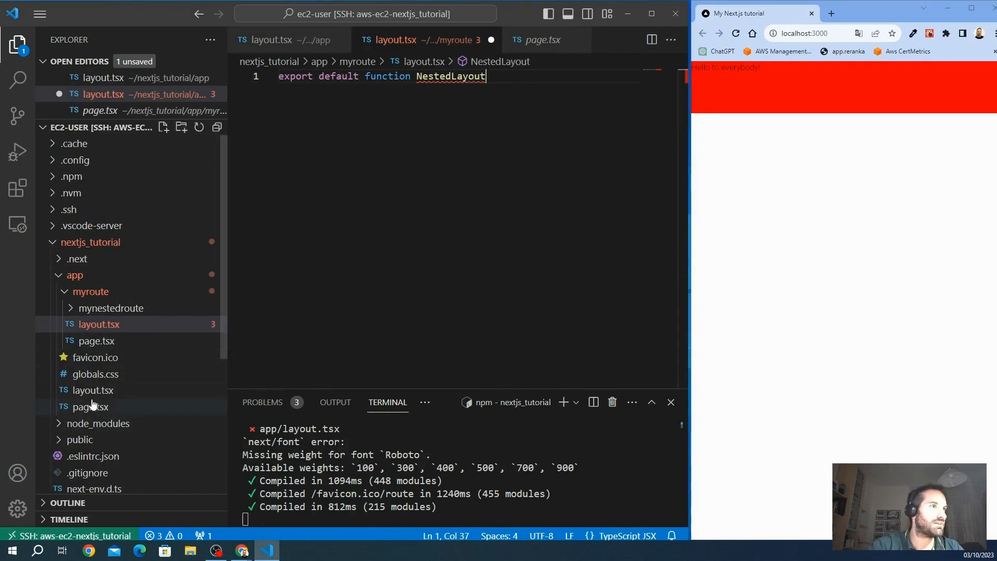
Step: Copy the RootLayout body into it as NestedLayout with a full-size padded div
{"action": "left_click", "coordinate": [285, 39]}
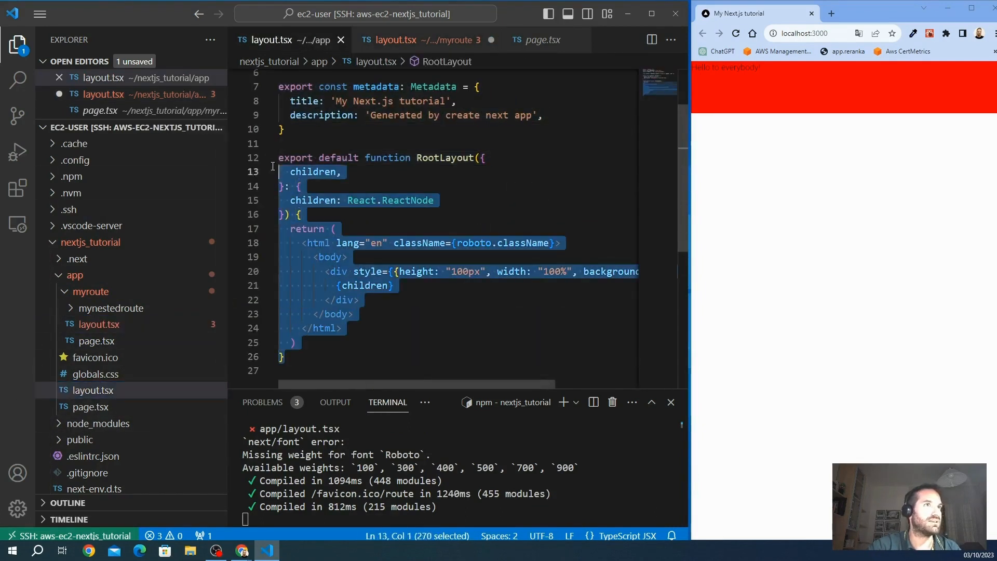
{"action": "left_click", "coordinate": [423, 40]}
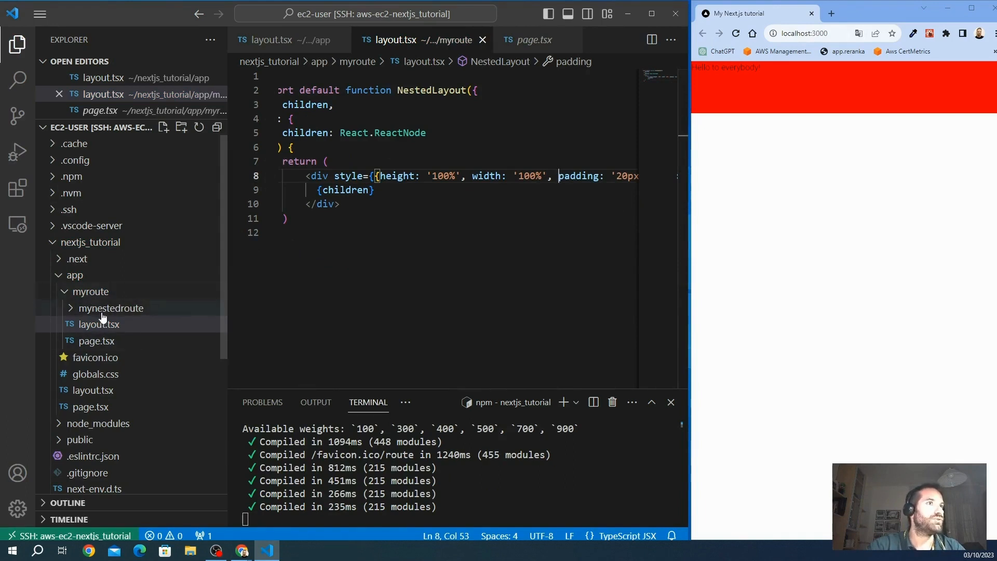
Step: Give NestedLayout a green background and view localhost:3000/myroute in the browser
{"action": "left_click", "coordinate": [99, 325]}
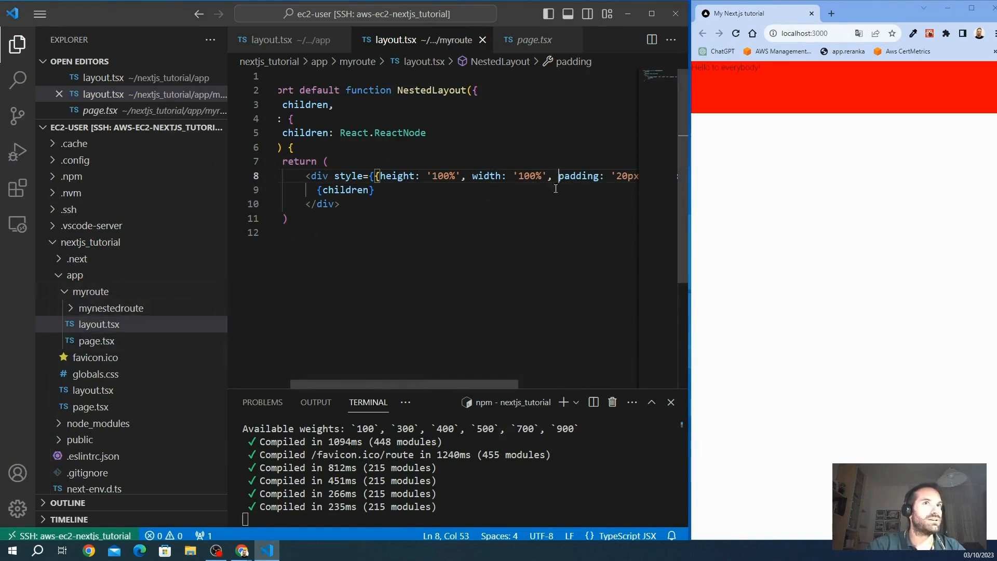
{"action": "left_click", "coordinate": [808, 34]}
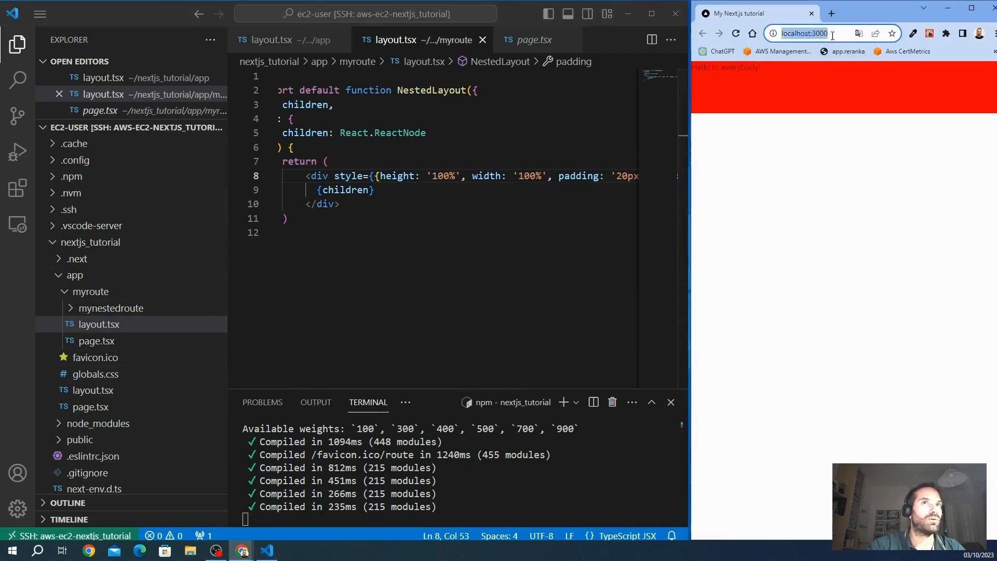
{"action": "left_click", "coordinate": [804, 33]}
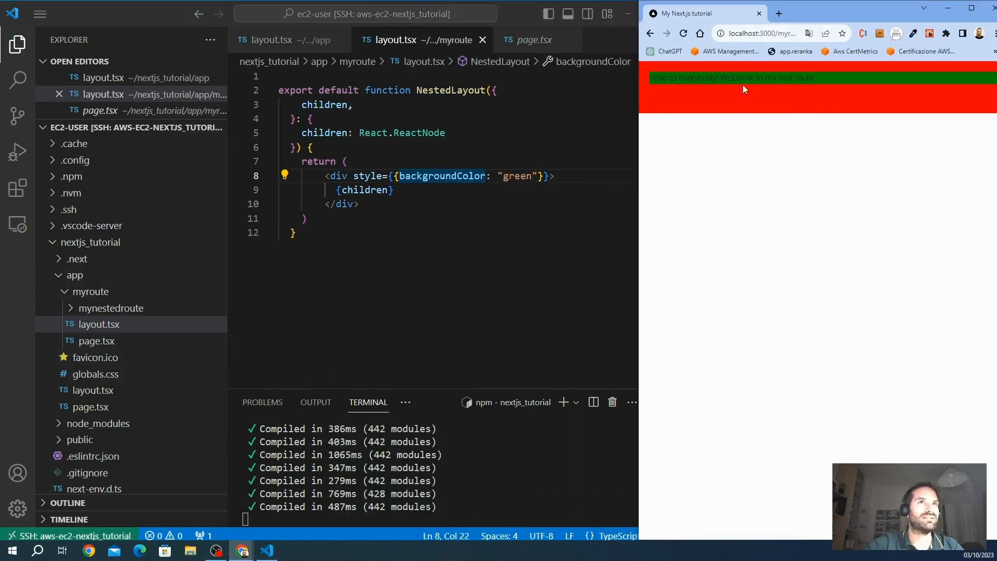
{"action": "mouse_move", "coordinate": [180, 262]}
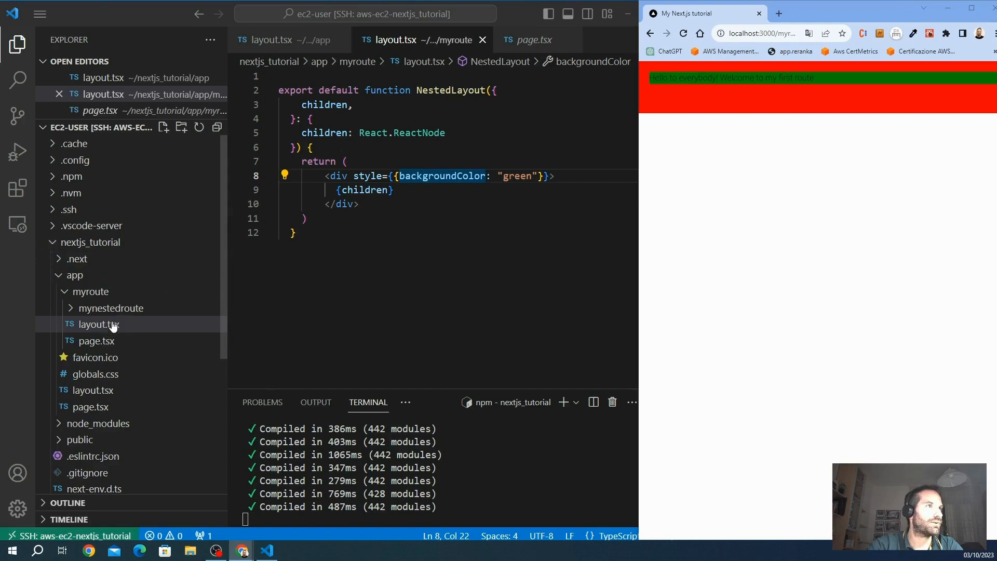
Step: Create template.tsx in myroute exporting a Template with a 70px-high full-width div
{"action": "right_click", "coordinate": [98, 324]}
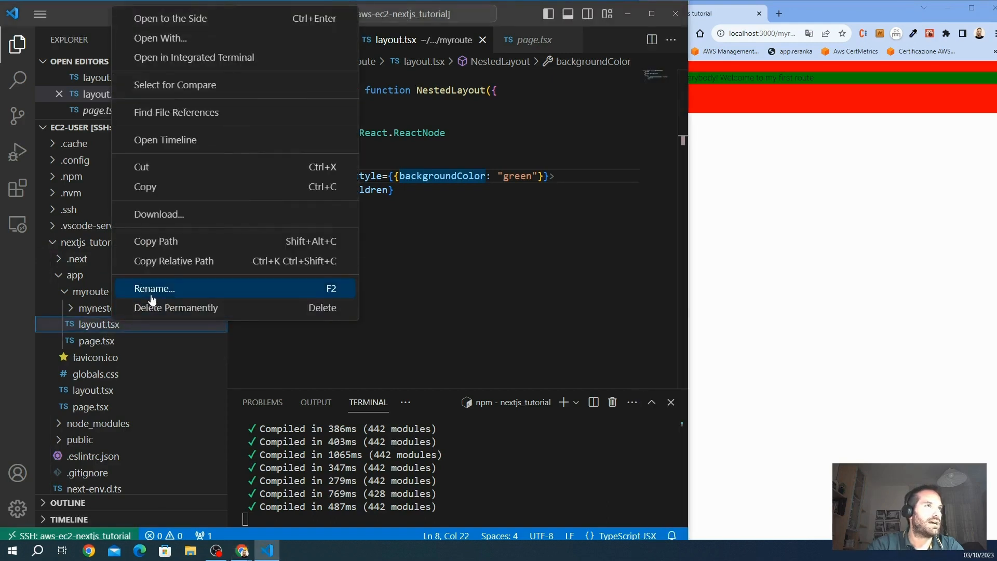
{"action": "left_click", "coordinate": [152, 288]}
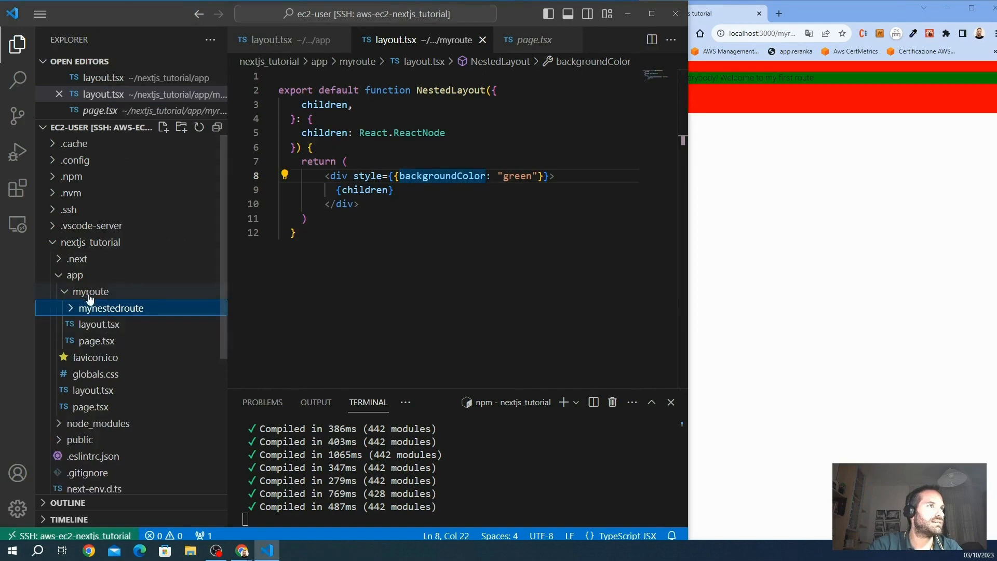
{"action": "right_click", "coordinate": [90, 290]}
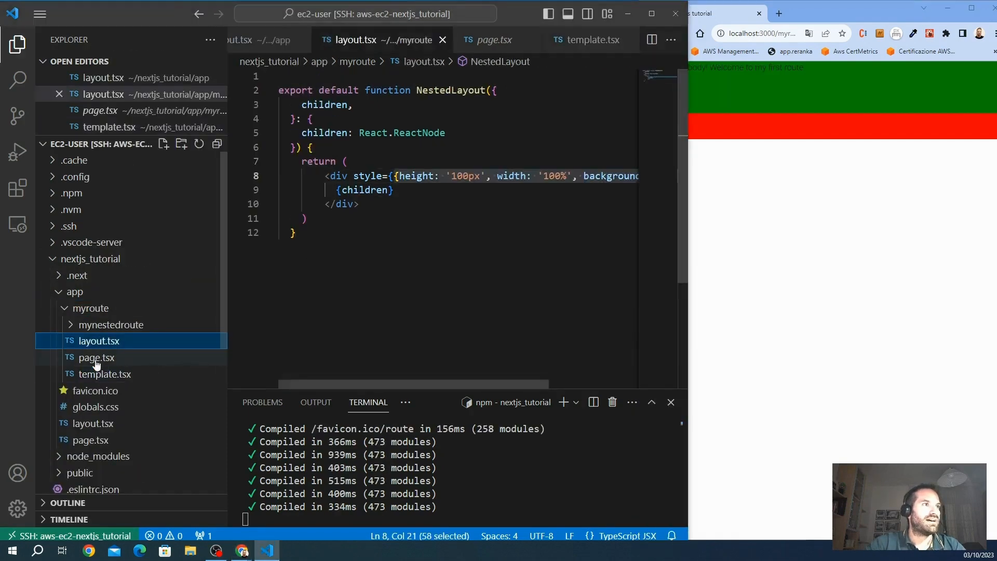
{"action": "left_click", "coordinate": [106, 374]}
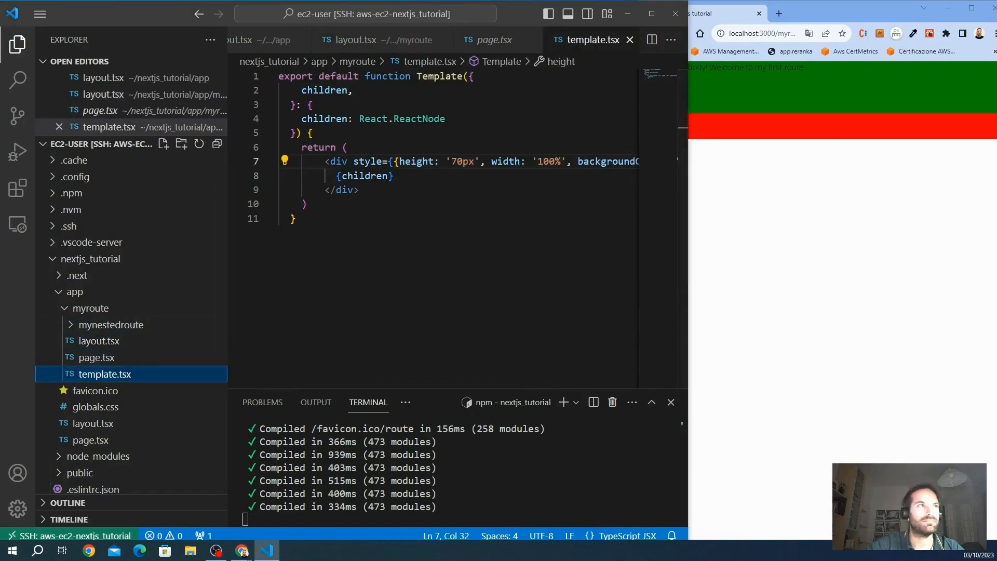
Step: Set the nested layout div to 100px tall and select the template's colour value
{"action": "left_click", "coordinate": [378, 40]}
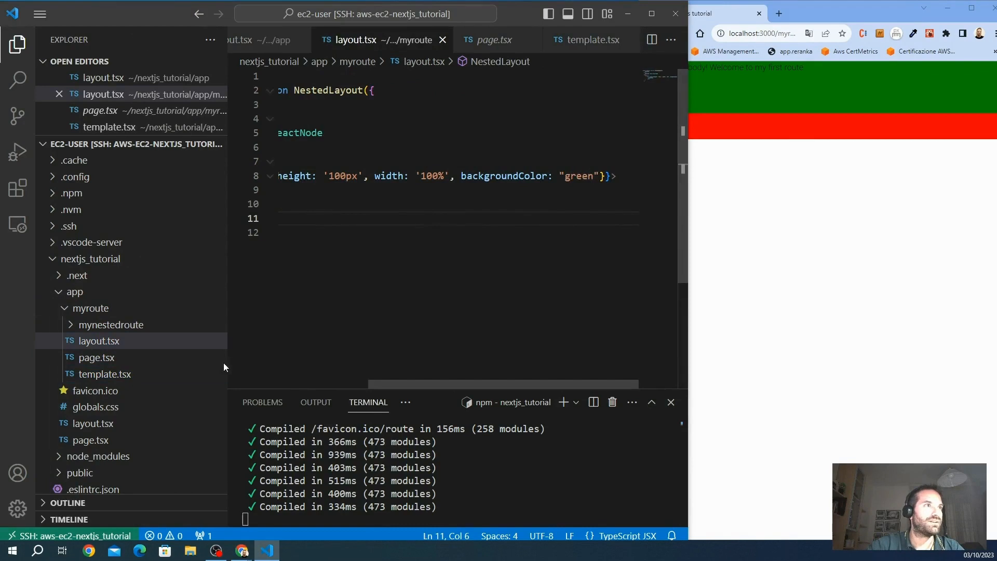
{"action": "left_click", "coordinate": [105, 374]}
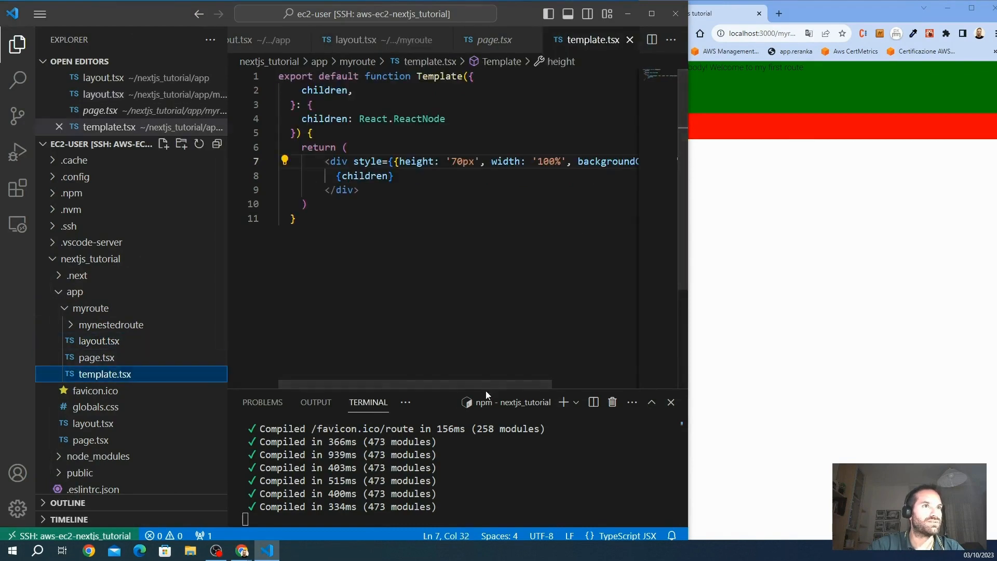
{"action": "double_click", "coordinate": [577, 161]}
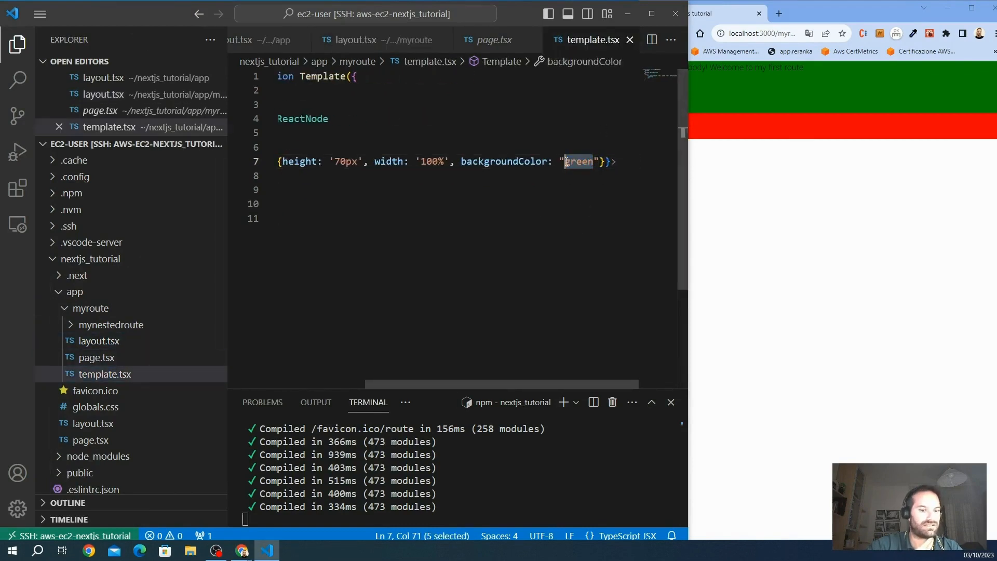
Step: Change the template background to yellow and save
{"action": "type", "text": "yellow"}
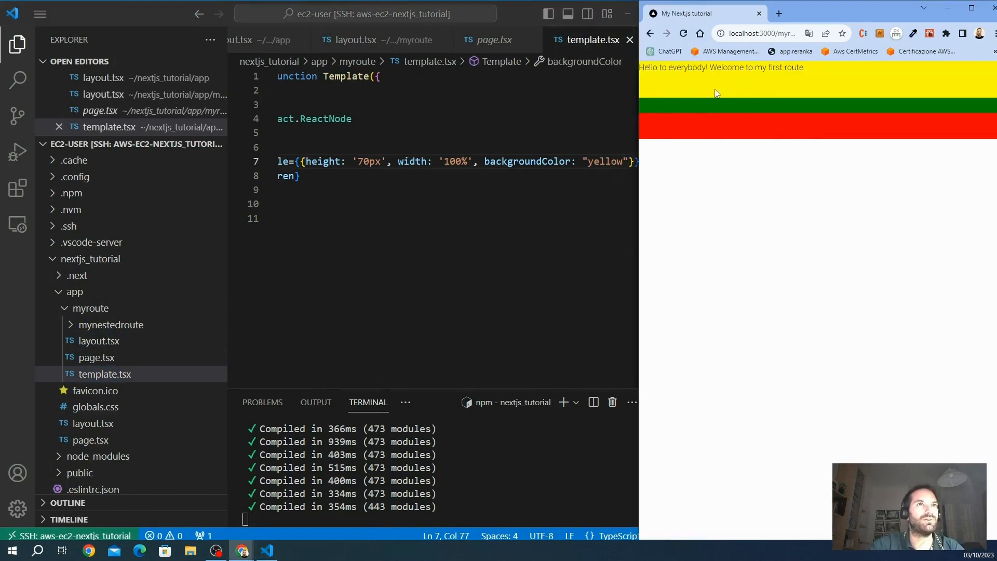
{"action": "left_click", "coordinate": [296, 177]}
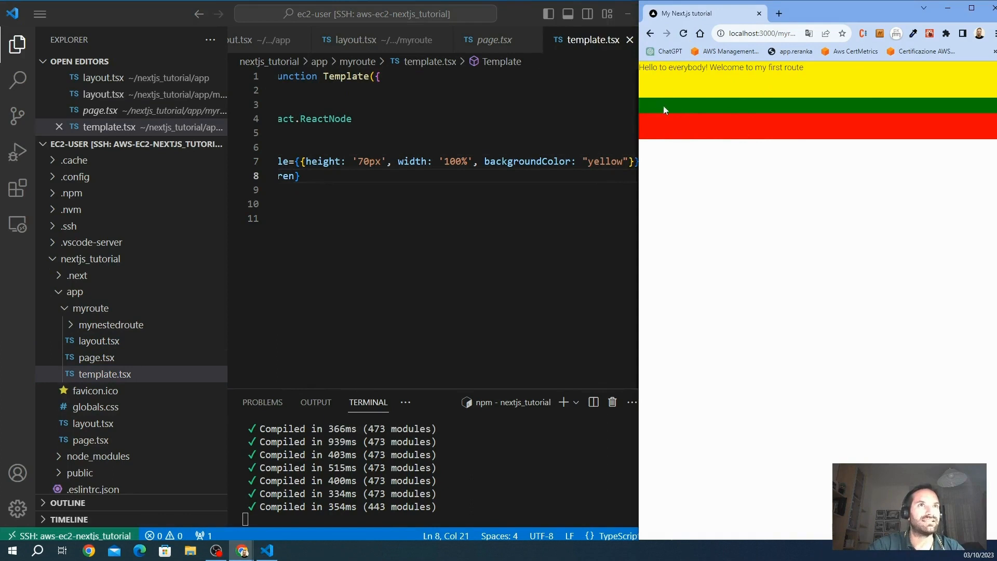
{"action": "mouse_move", "coordinate": [683, 114]}
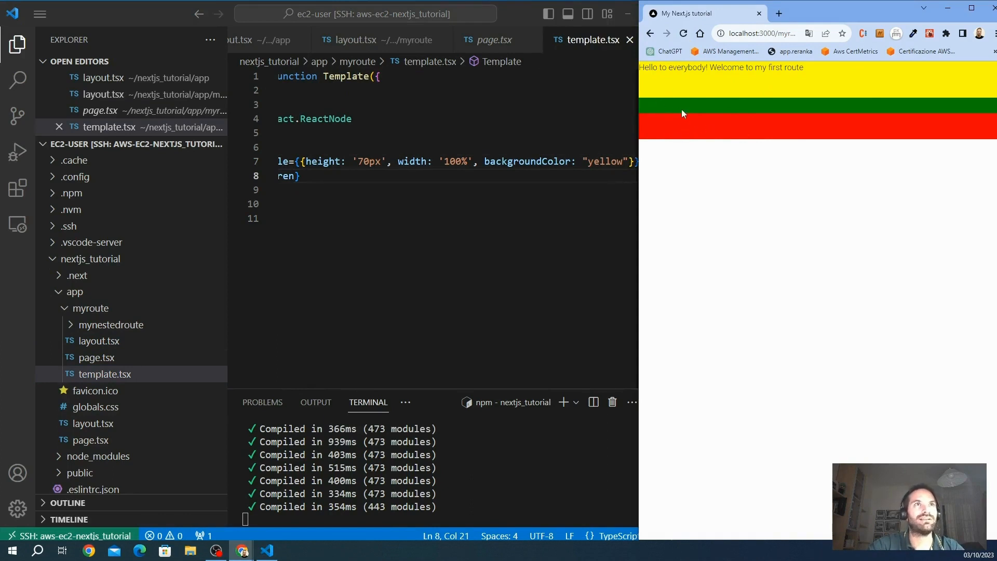
{"action": "mouse_move", "coordinate": [676, 108]}
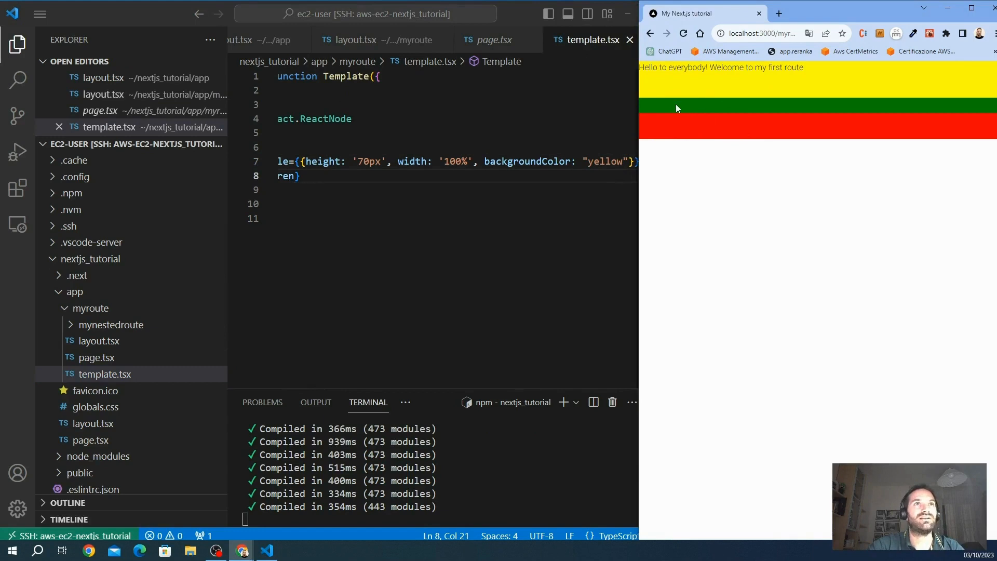
{"action": "mouse_move", "coordinate": [684, 92]}
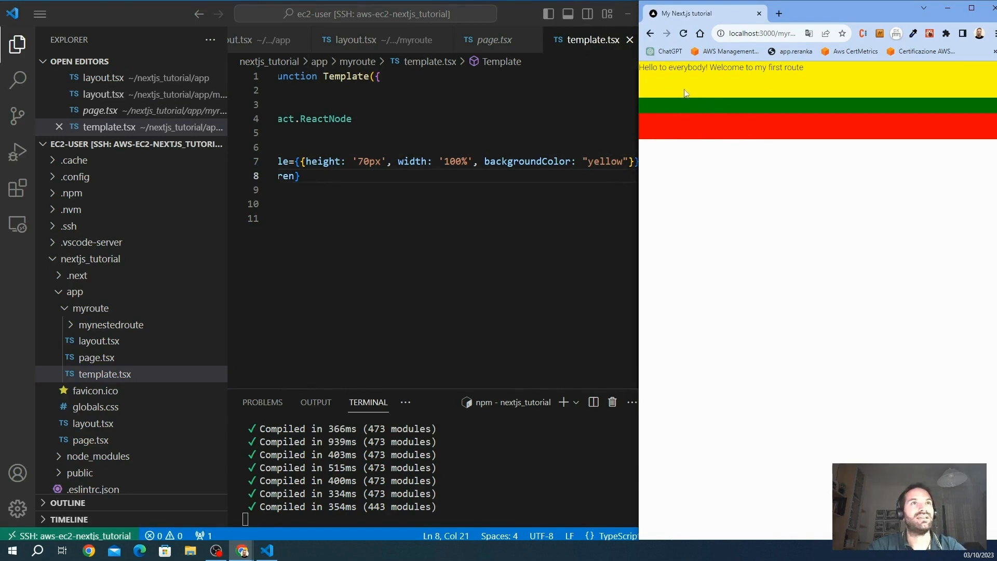